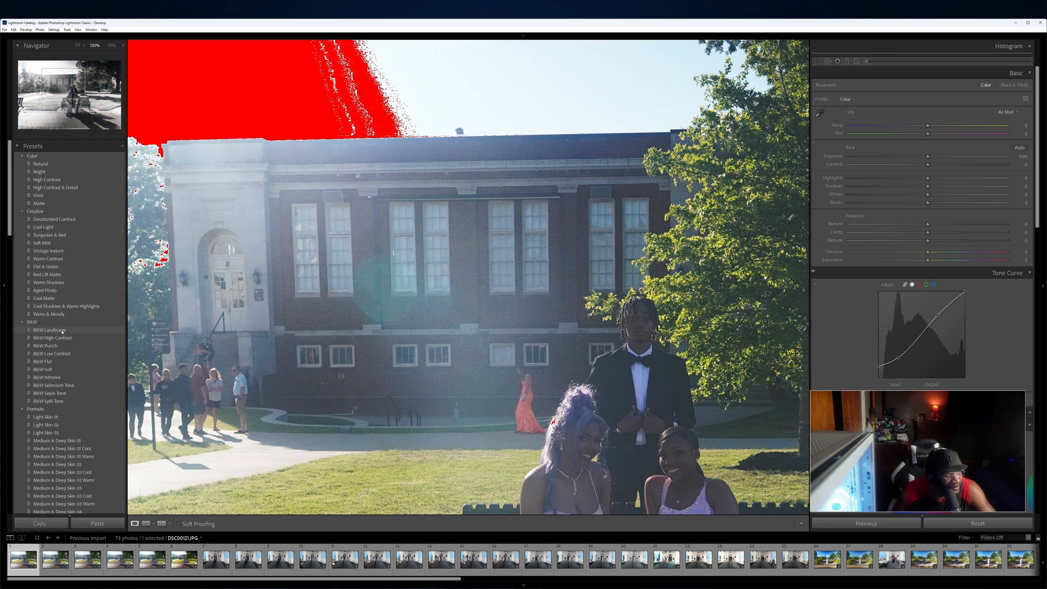
Collapse the Basic, Tone Curve and colour panels so Detail and Lens Corrections show
click(53, 385)
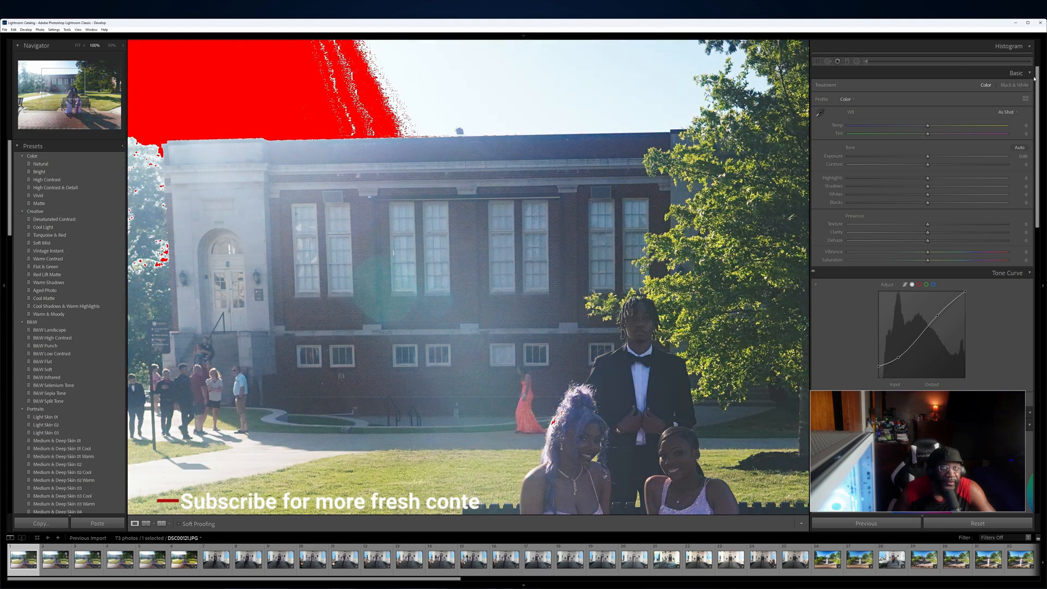
click(1028, 73)
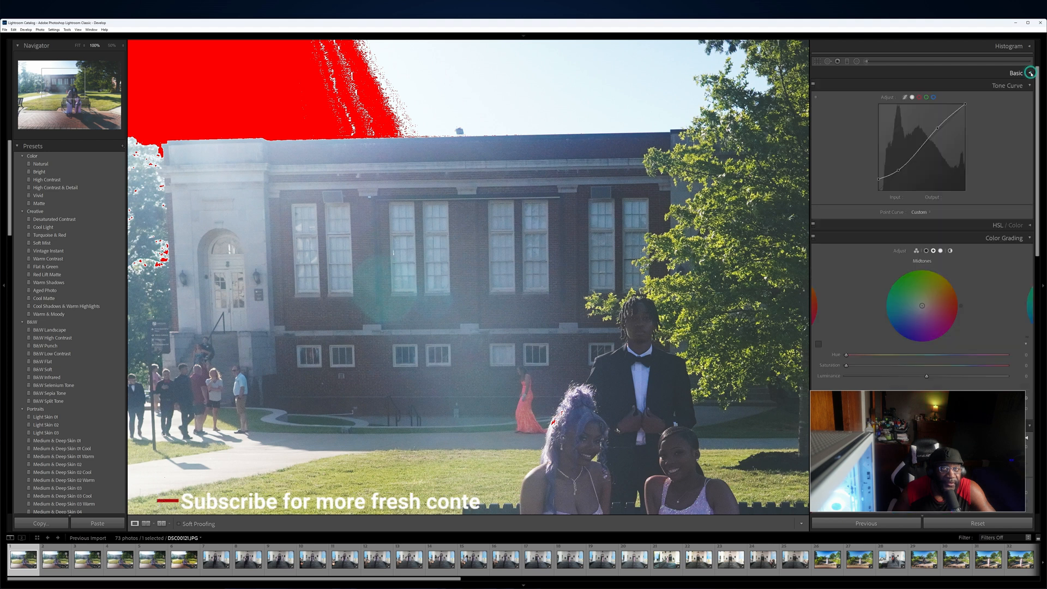
click(1030, 98)
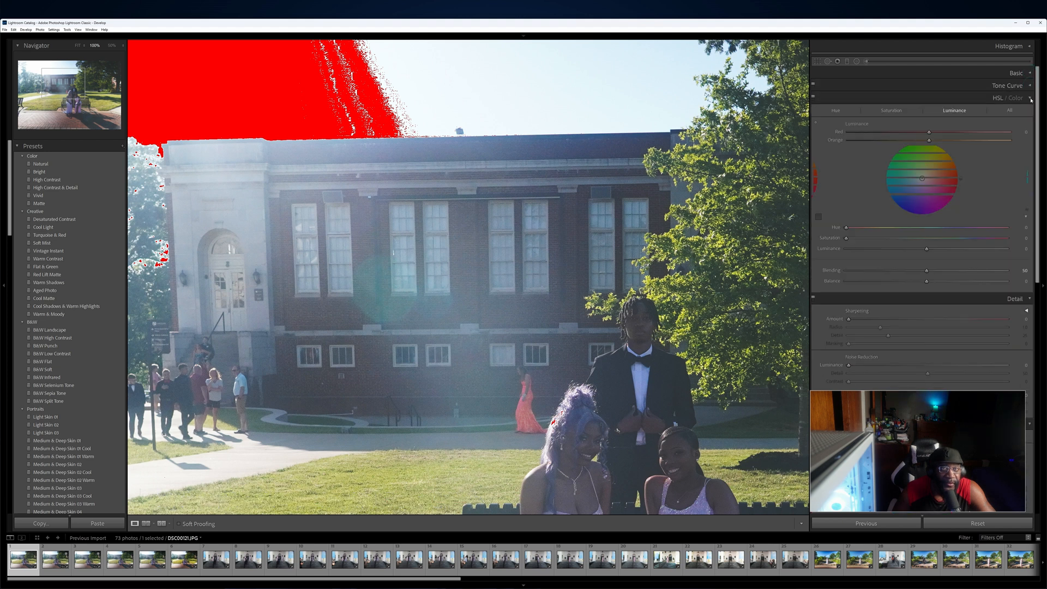
click(1031, 99)
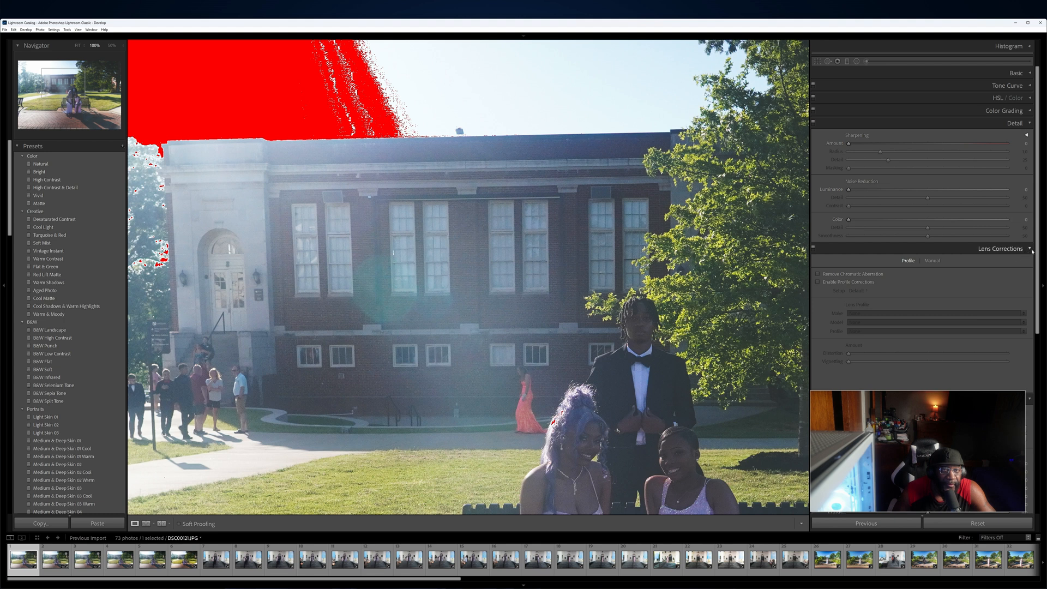
click(1029, 248)
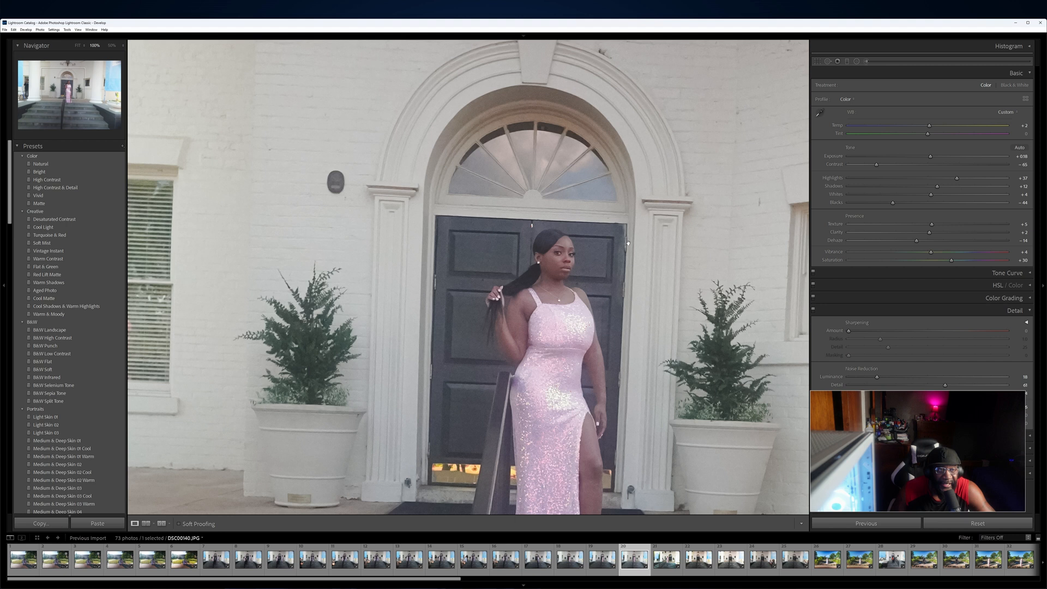
mouse_move(774, 194)
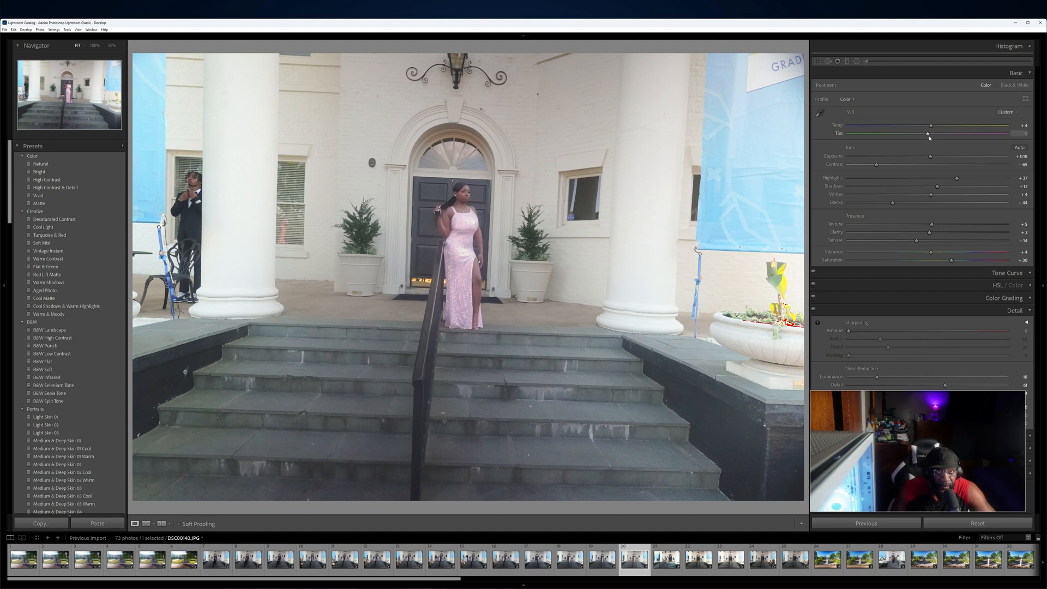
Test tint extremes, then settle Tint at +5 and Temp at +6
drag(928, 134, 930, 134)
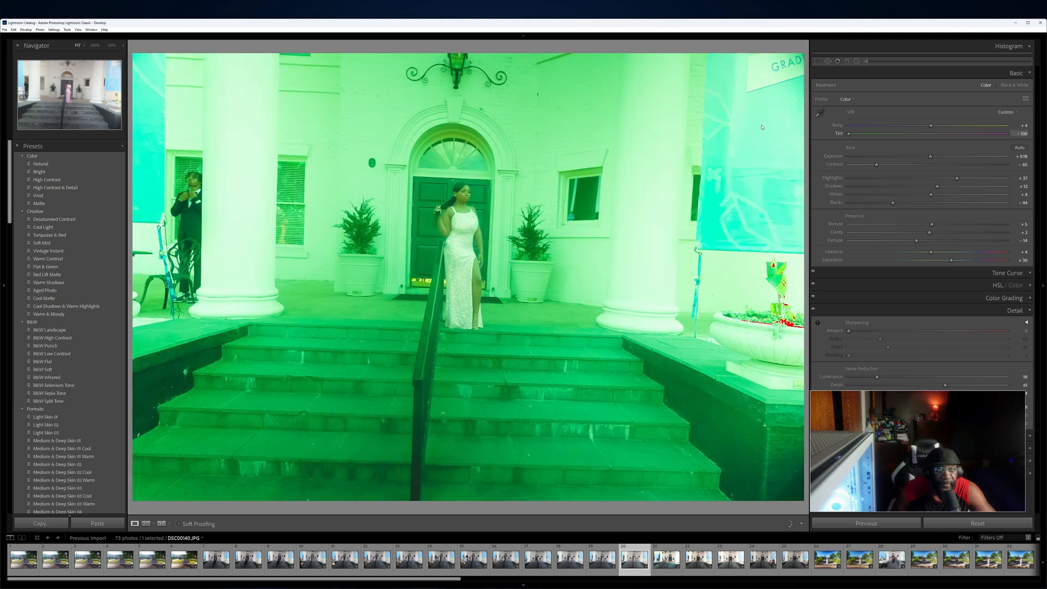
drag(866, 133, 931, 133)
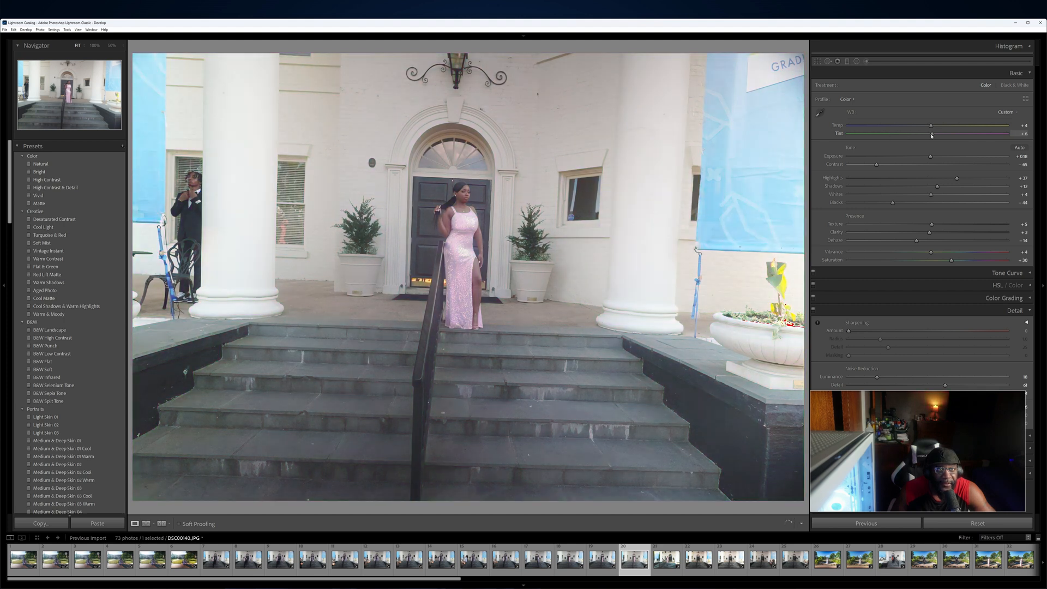
drag(935, 133, 930, 134)
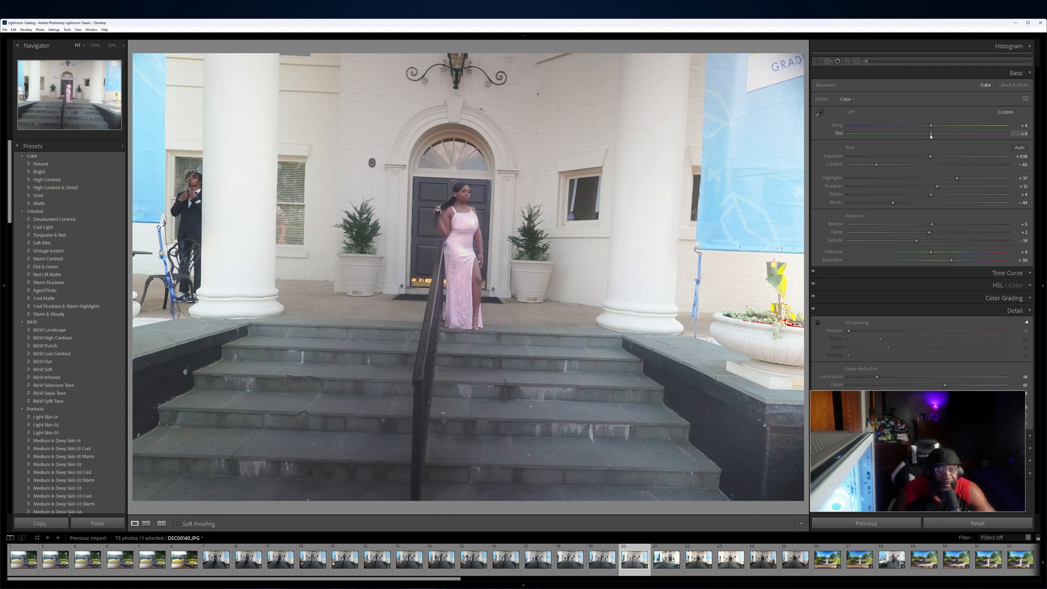
drag(931, 133, 932, 133)
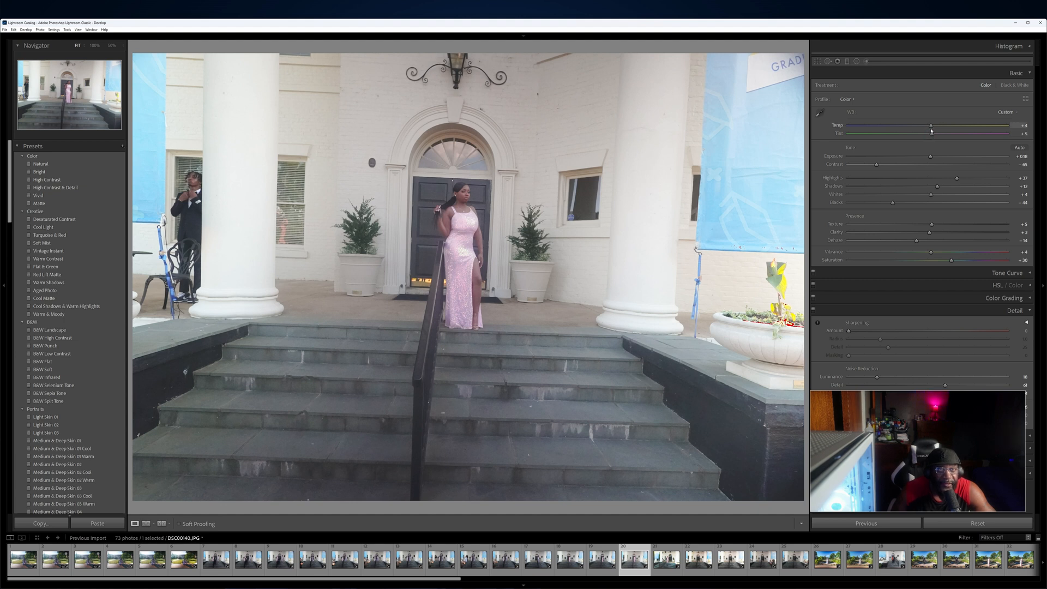
drag(929, 125, 932, 126)
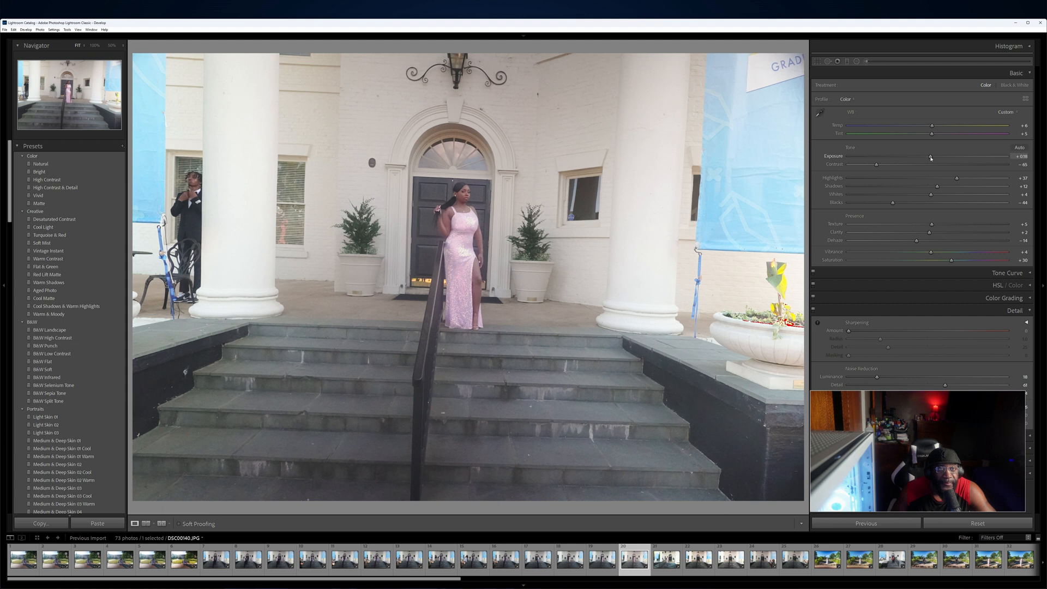
Raise exposure slightly and set Clarity to +6 after previewing extremes
drag(931, 155, 935, 155)
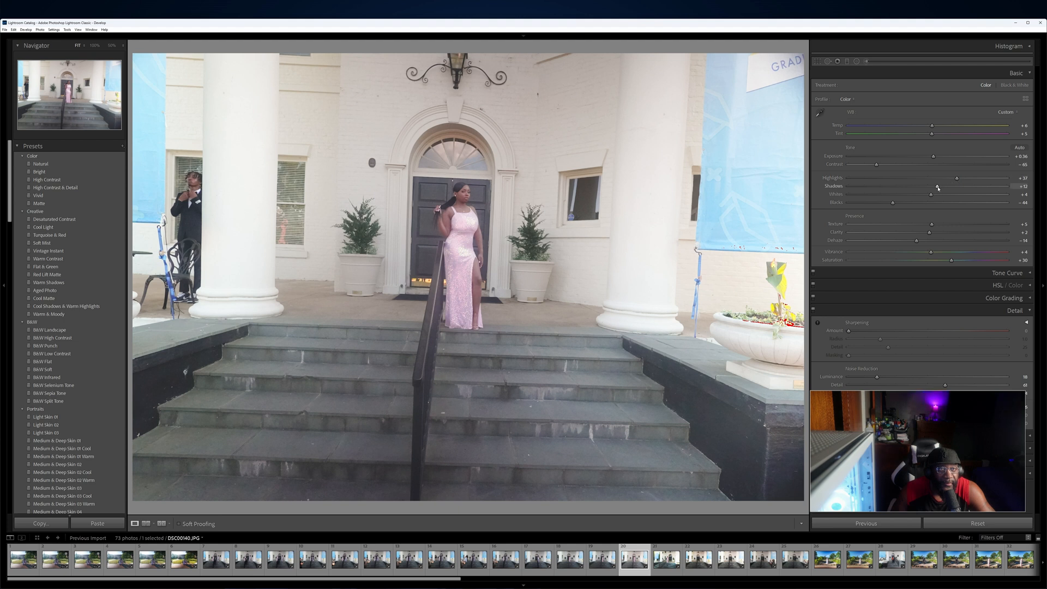
mouse_move(927, 229)
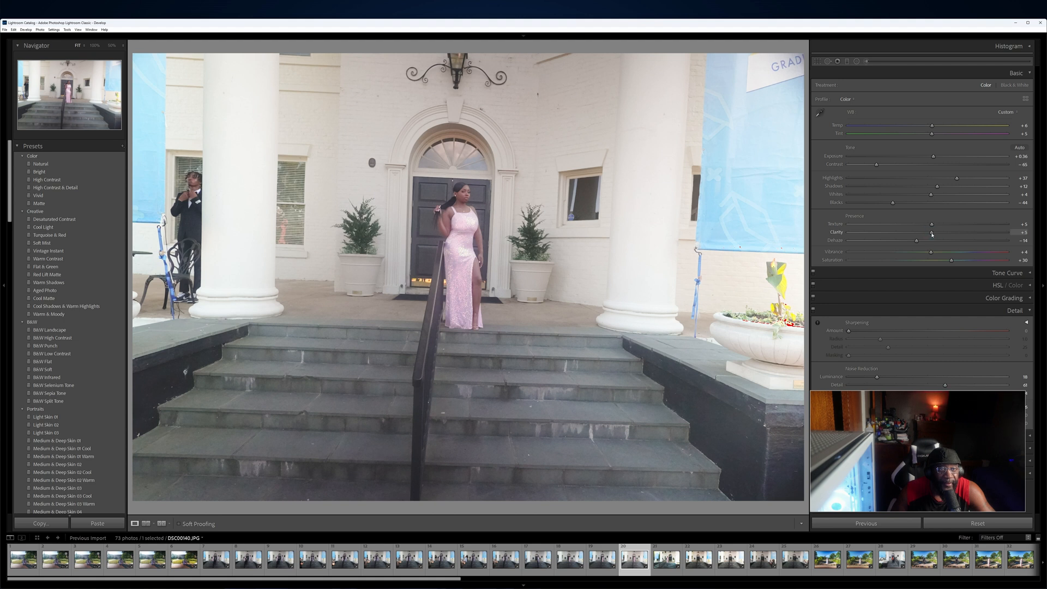
drag(932, 231, 935, 232)
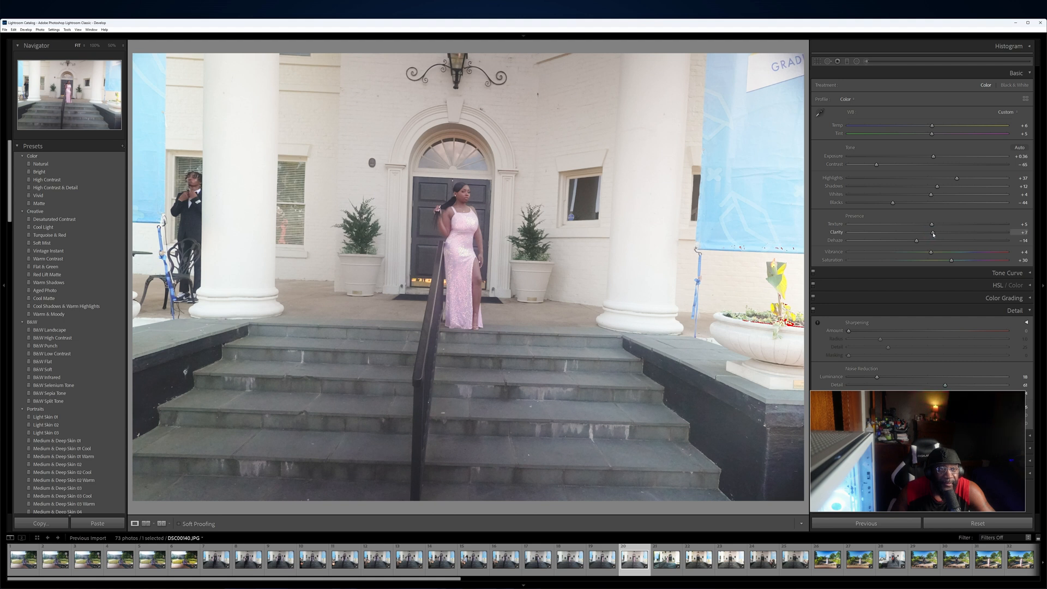
drag(919, 232, 949, 232)
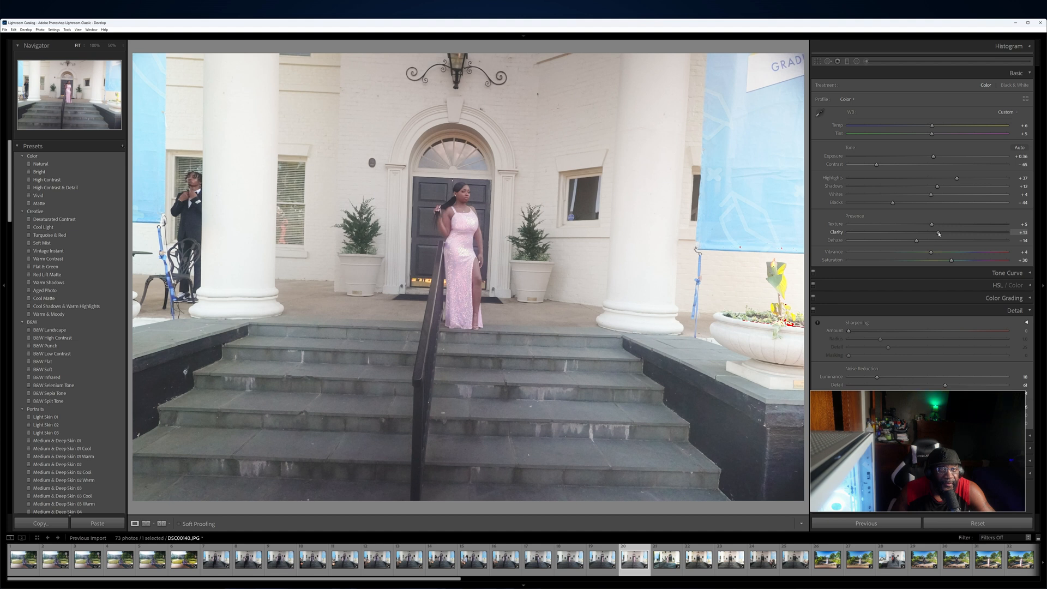
drag(931, 232, 935, 232)
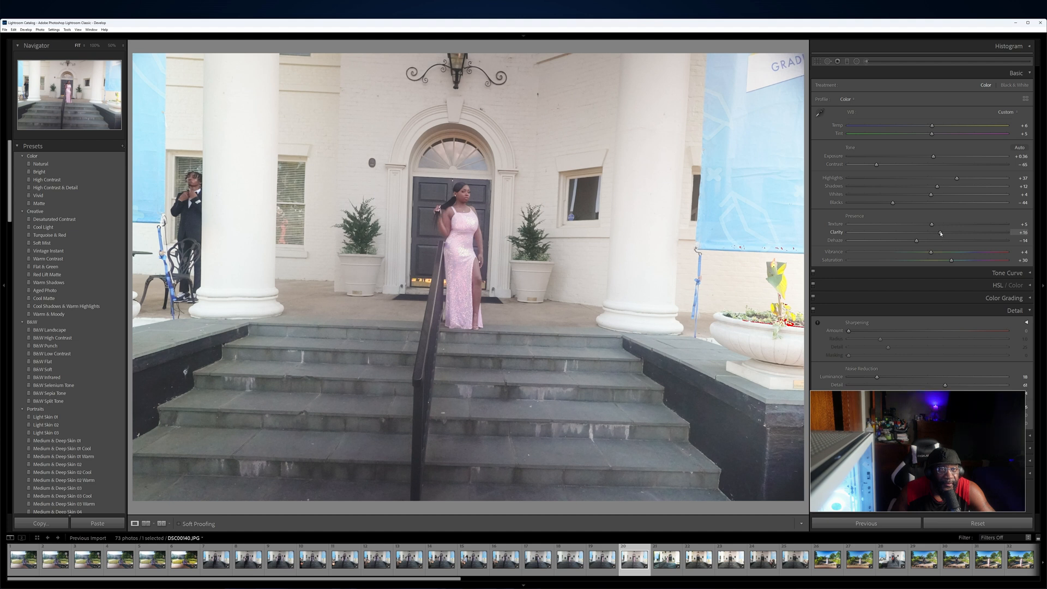
drag(935, 232, 919, 232)
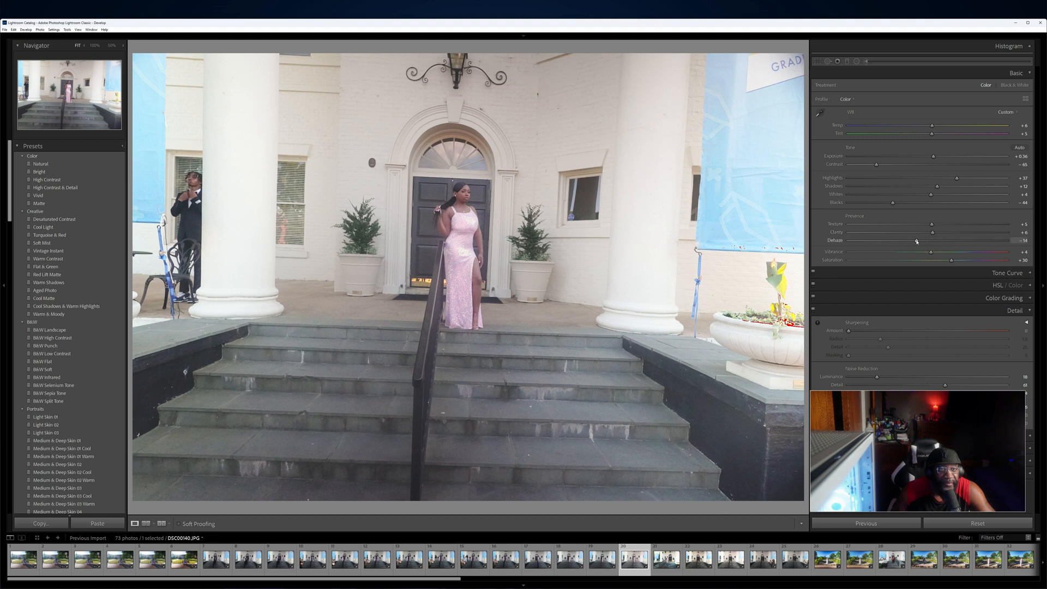
Set Dehaze to about -18 after testing a stronger reduction
drag(920, 241, 898, 241)
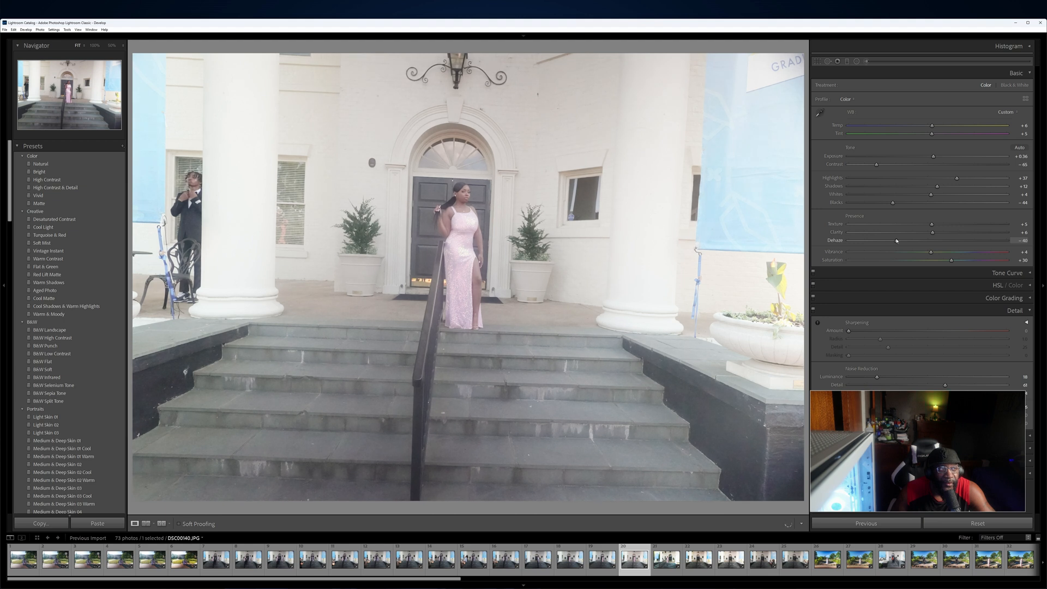
drag(892, 240, 907, 240)
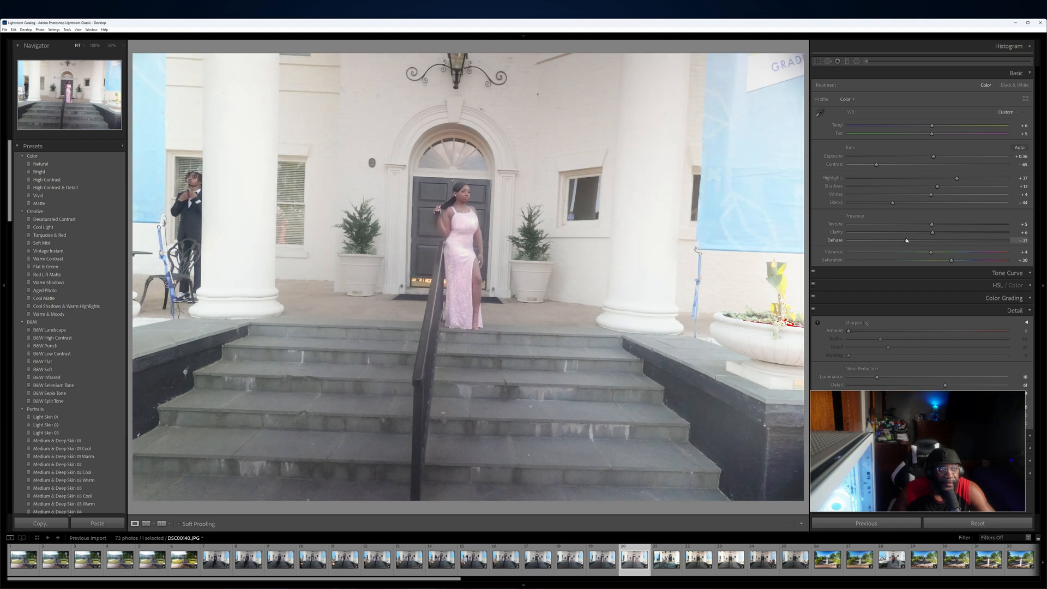
drag(920, 241, 923, 241)
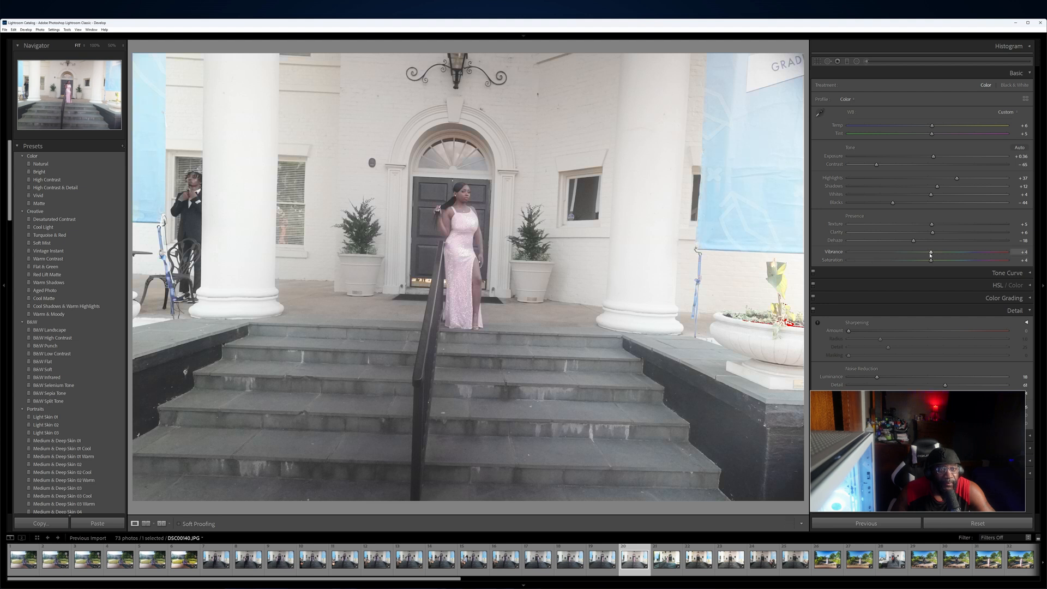
Preview vibrance extremes, settle vibrance near +11 and fine-tune saturation
drag(931, 256, 854, 252)
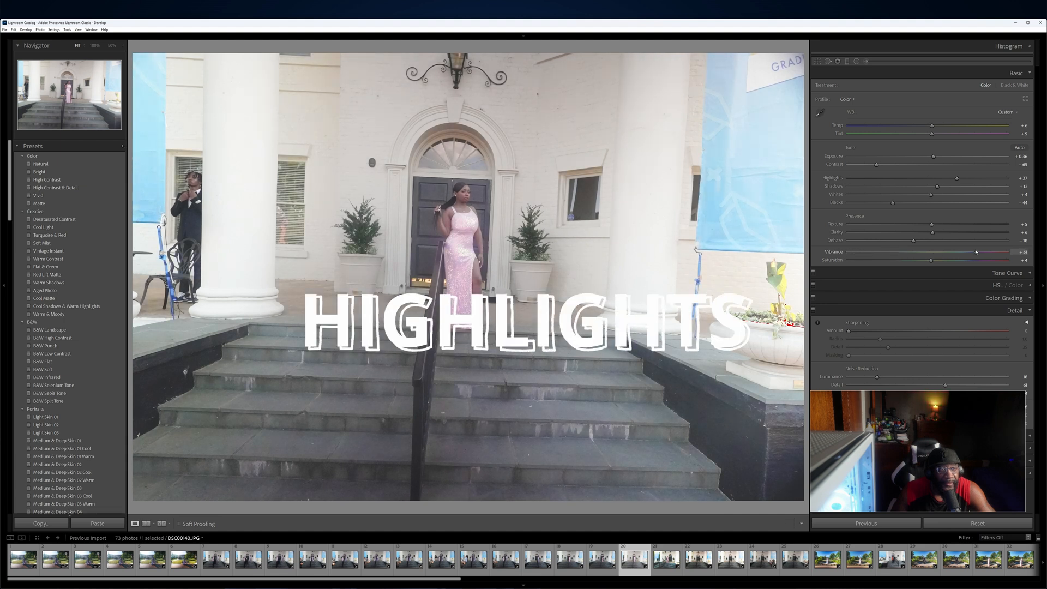
drag(974, 252, 936, 252)
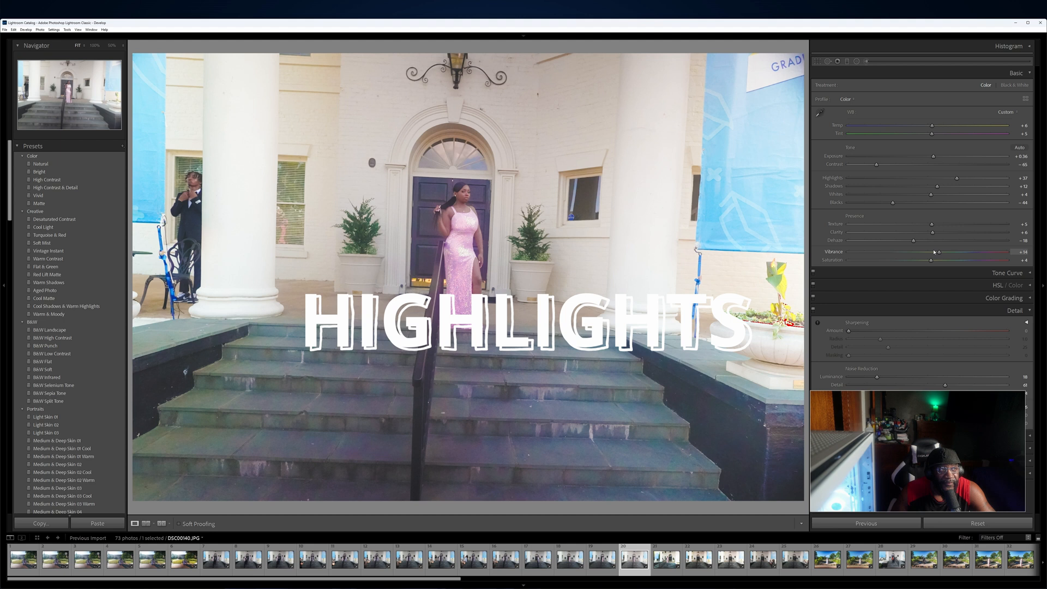
drag(935, 252, 925, 252)
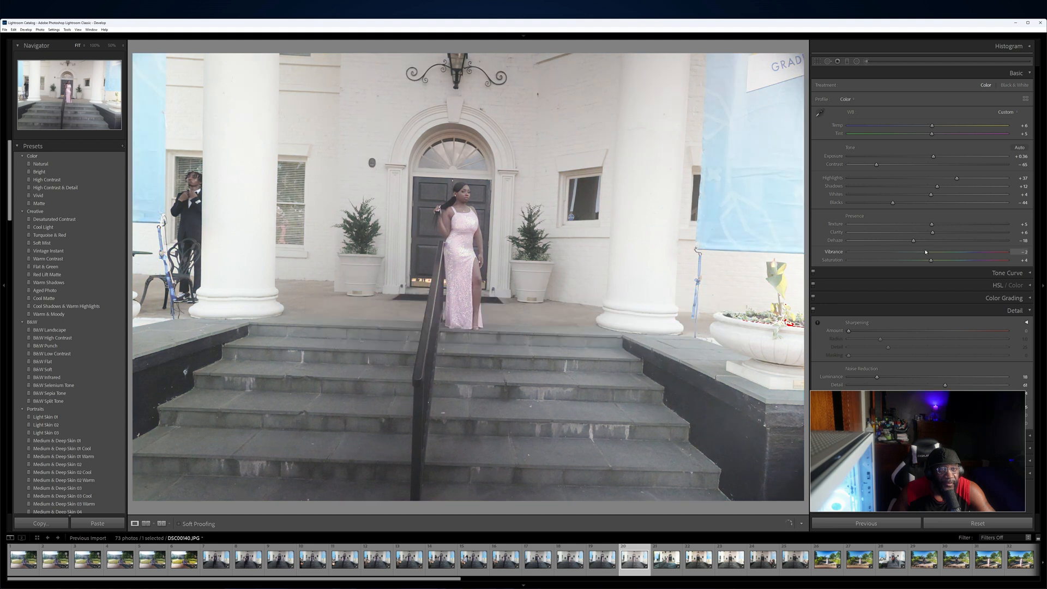
drag(928, 259, 933, 259)
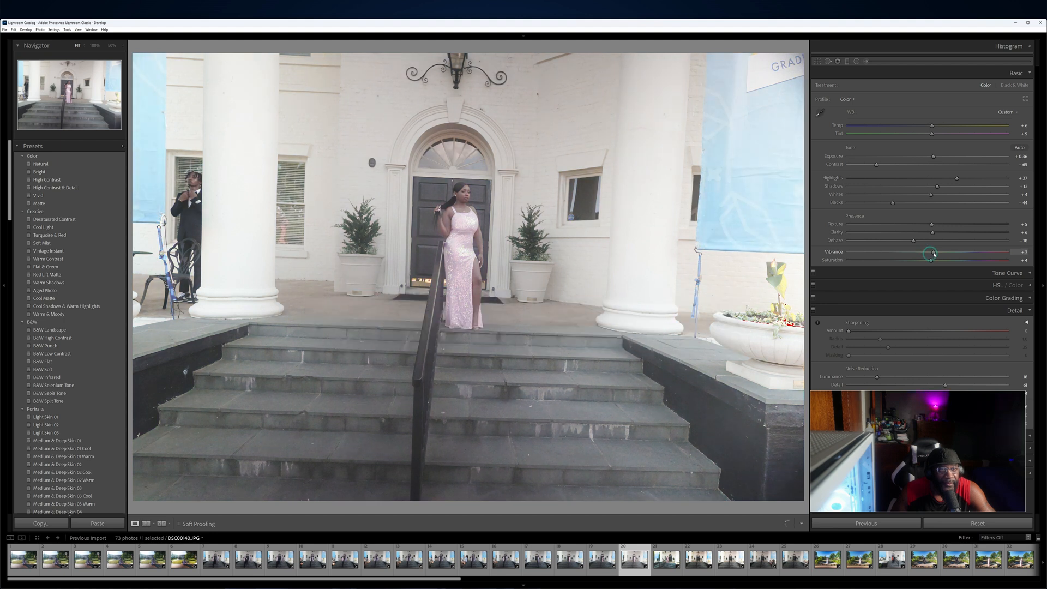
drag(930, 255, 949, 256)
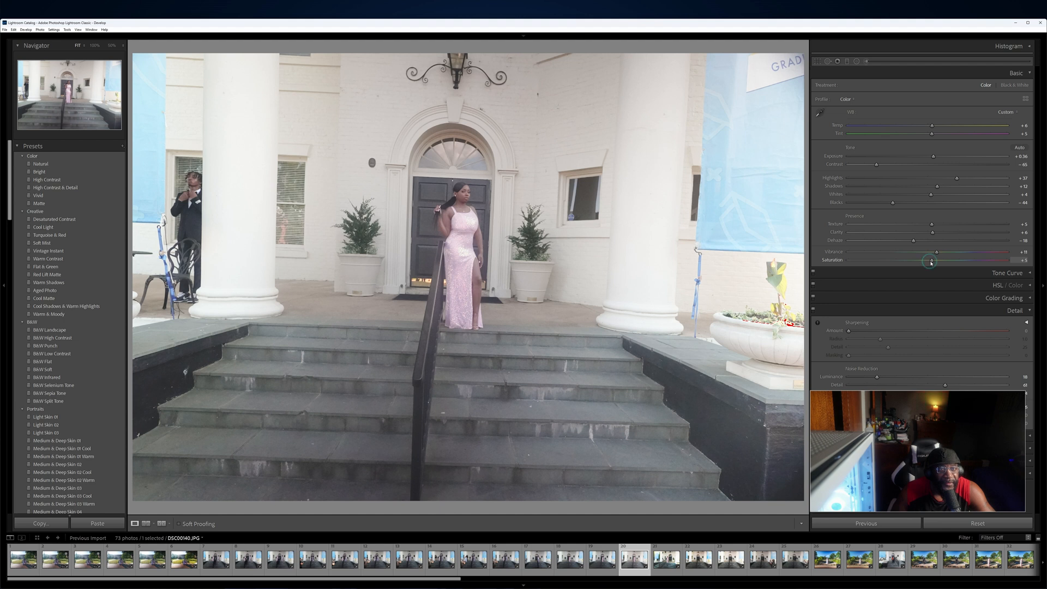
drag(931, 261, 928, 261)
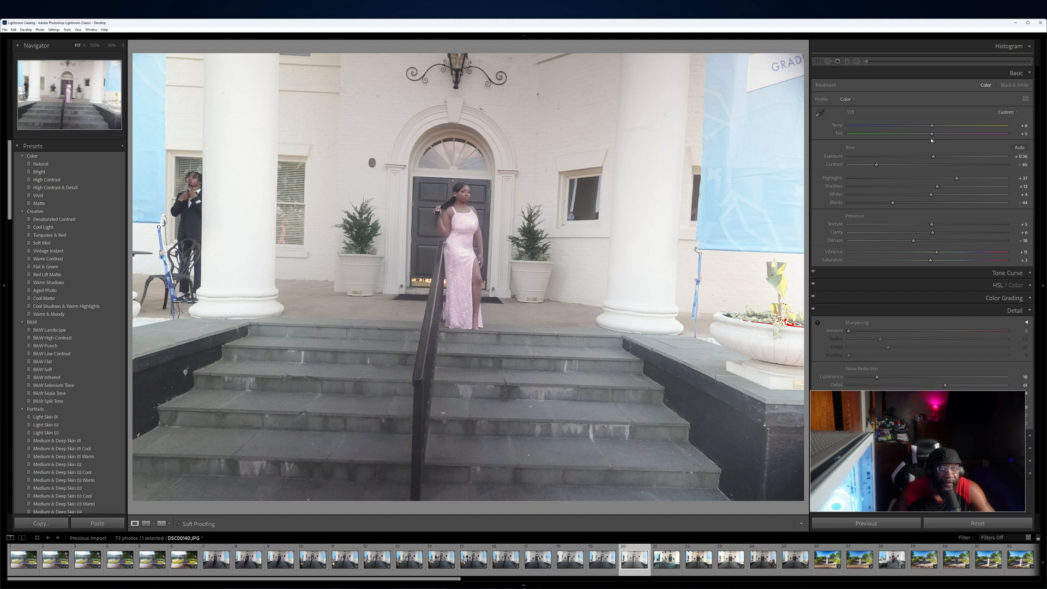
Warm Temp to +9 and nudge exposure up a touch
drag(933, 125, 932, 125)
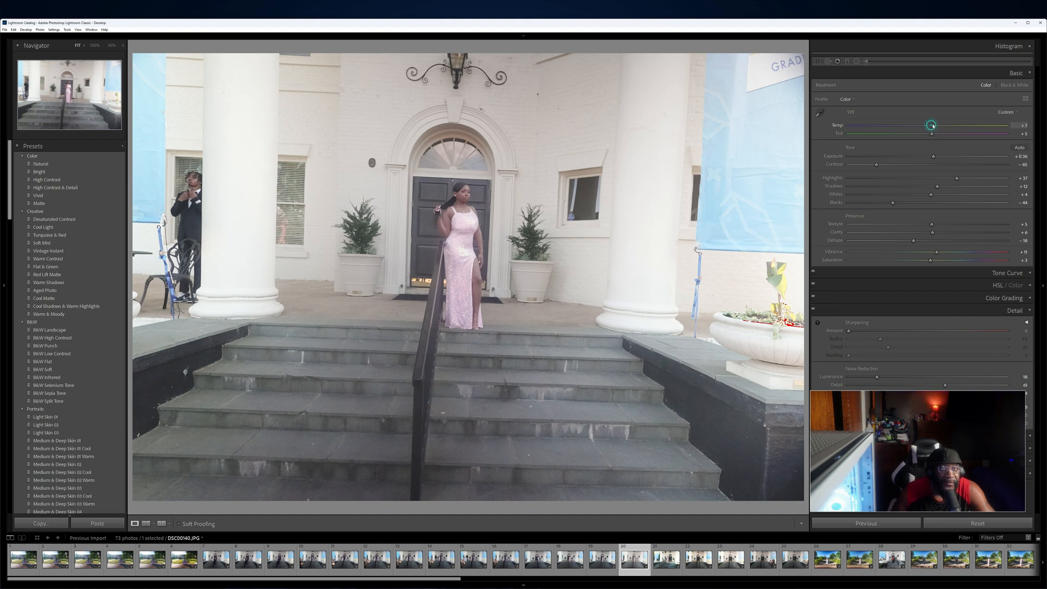
drag(931, 125, 935, 127)
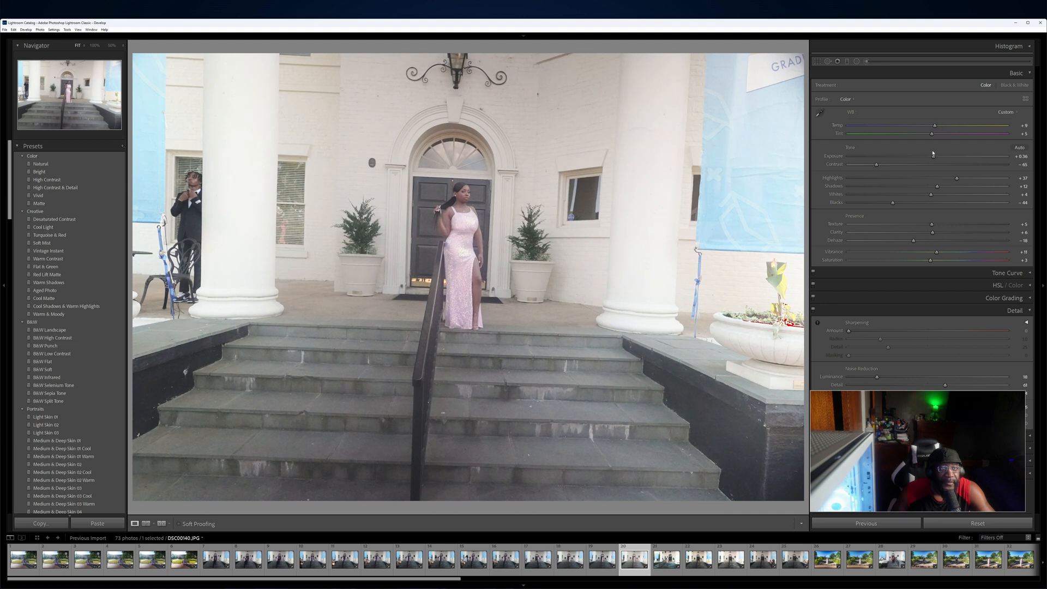
drag(933, 157, 934, 157)
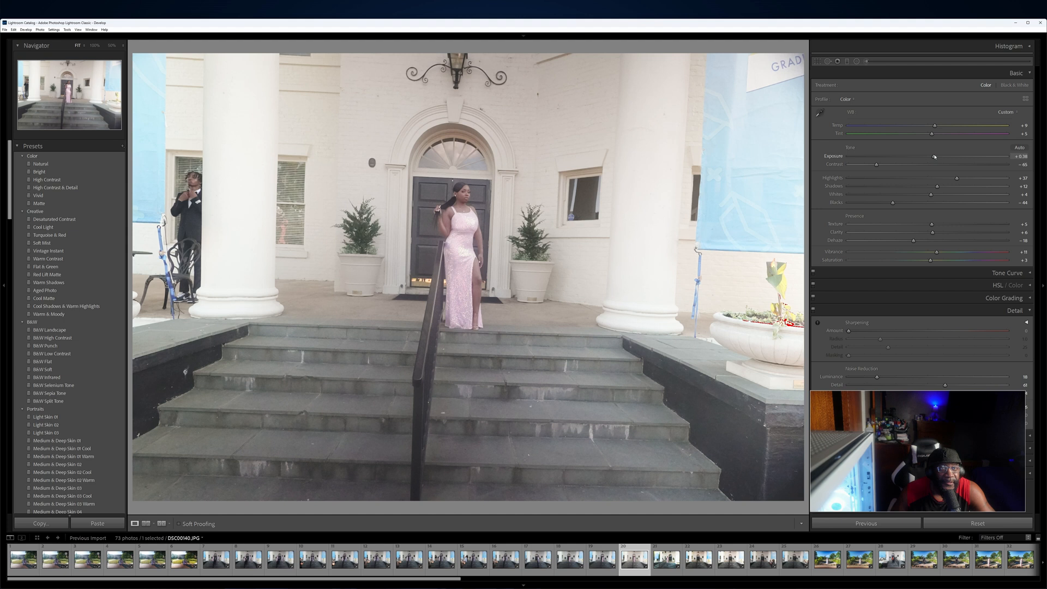
drag(934, 155, 937, 155)
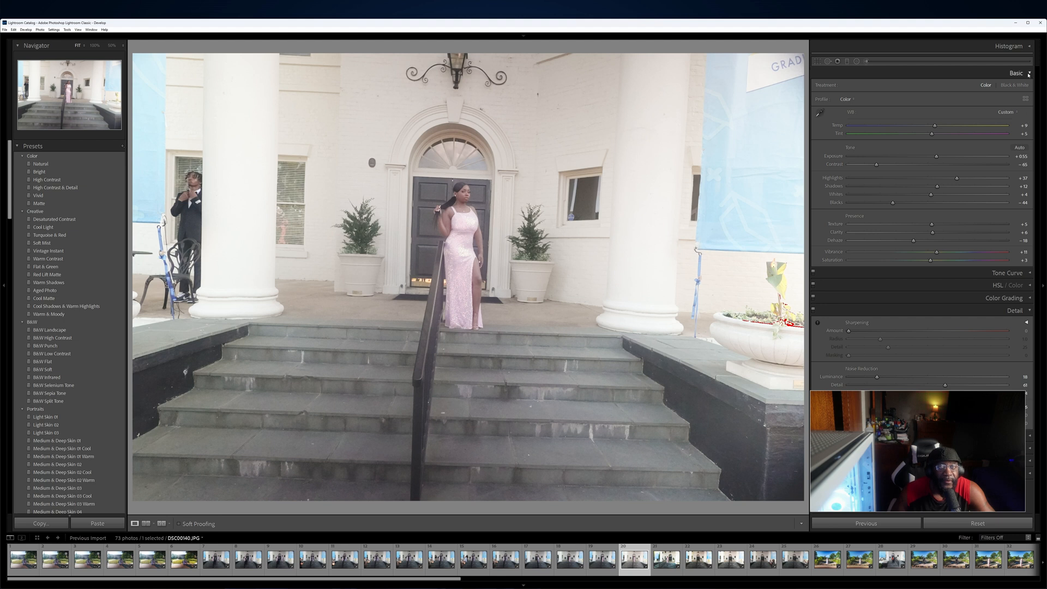
Collapse Basic, expand Tone Curve and zoom to 100% on the woman
click(1015, 72)
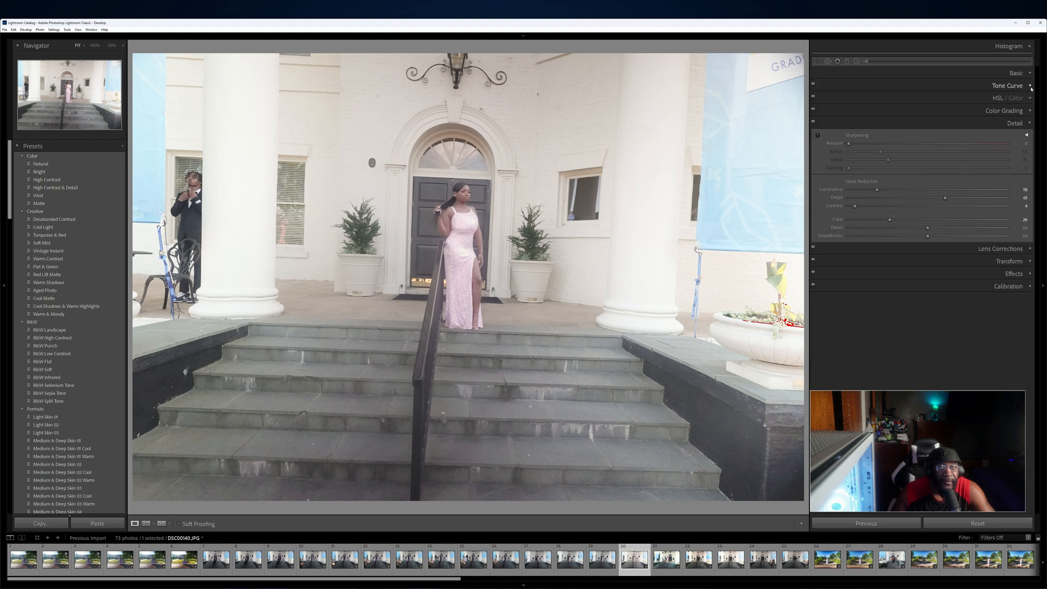
click(1007, 86)
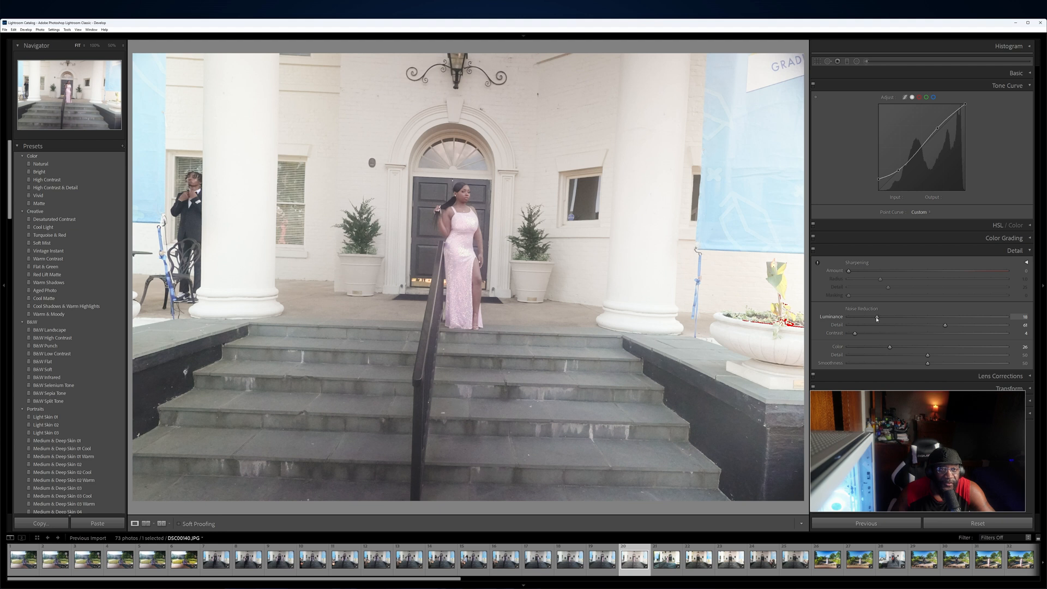
drag(877, 317, 872, 317)
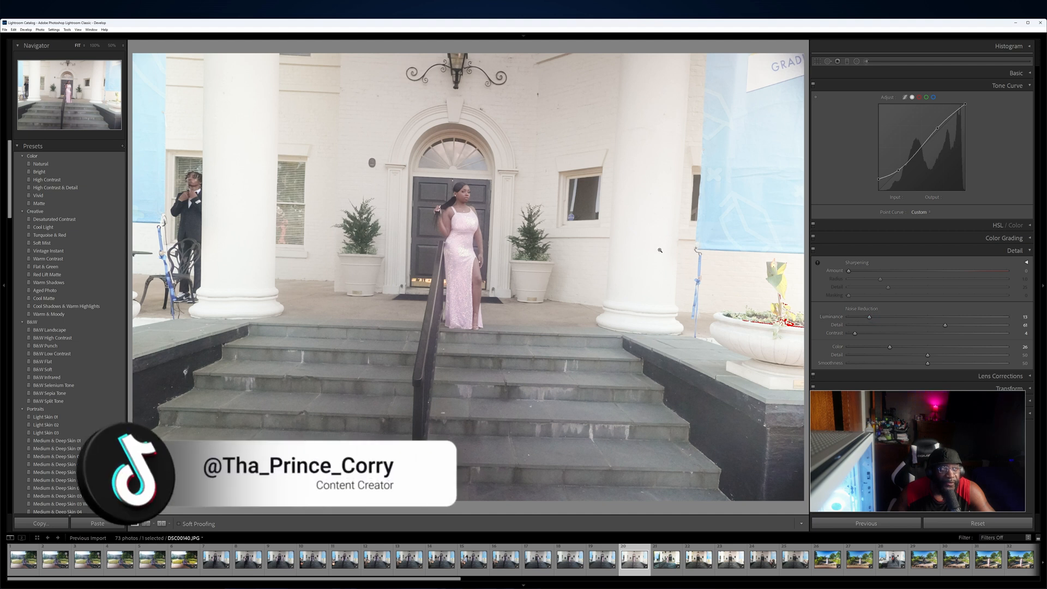
click(95, 45)
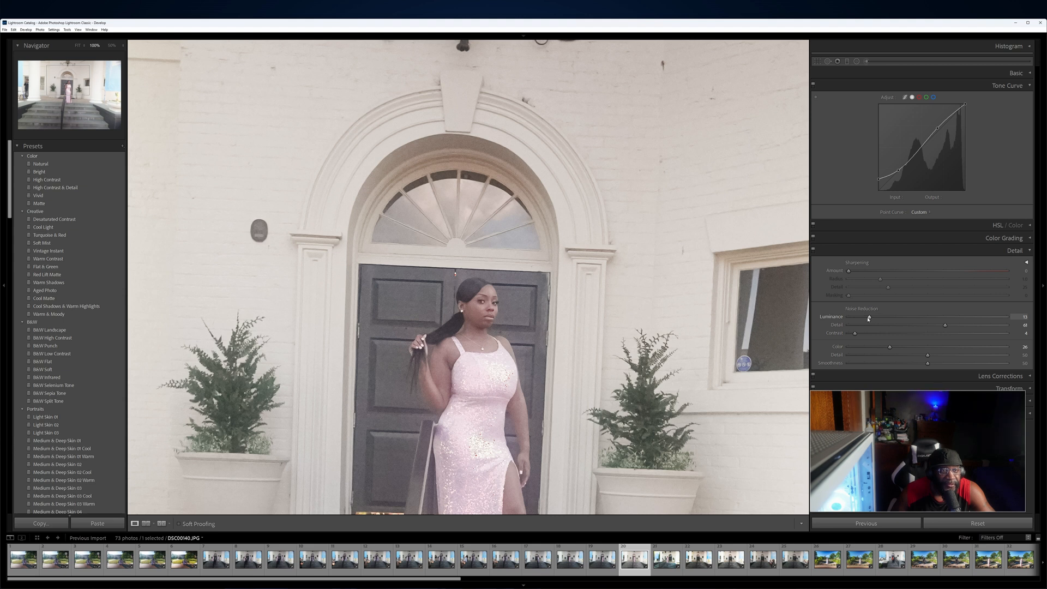
Sweep luminance noise reduction from zero to maximum to compare results
drag(868, 316, 864, 317)
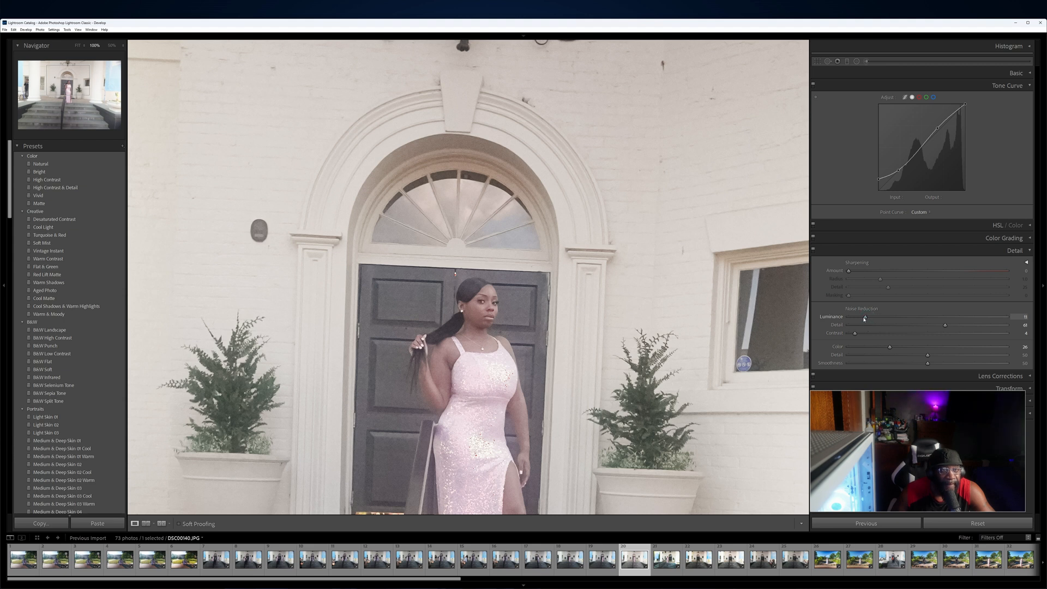
drag(864, 319, 858, 319)
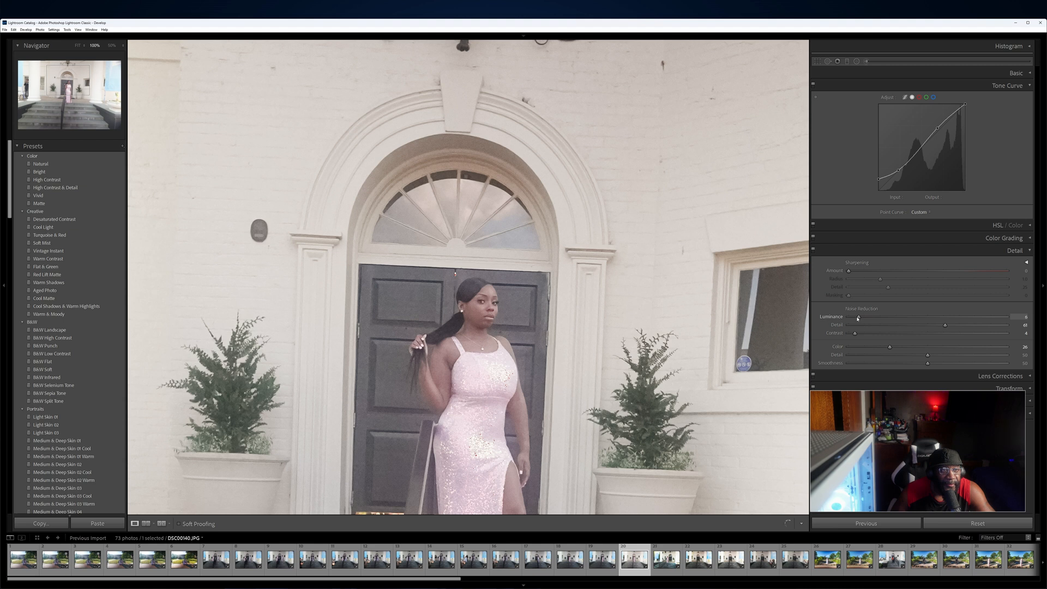
drag(858, 317, 849, 318)
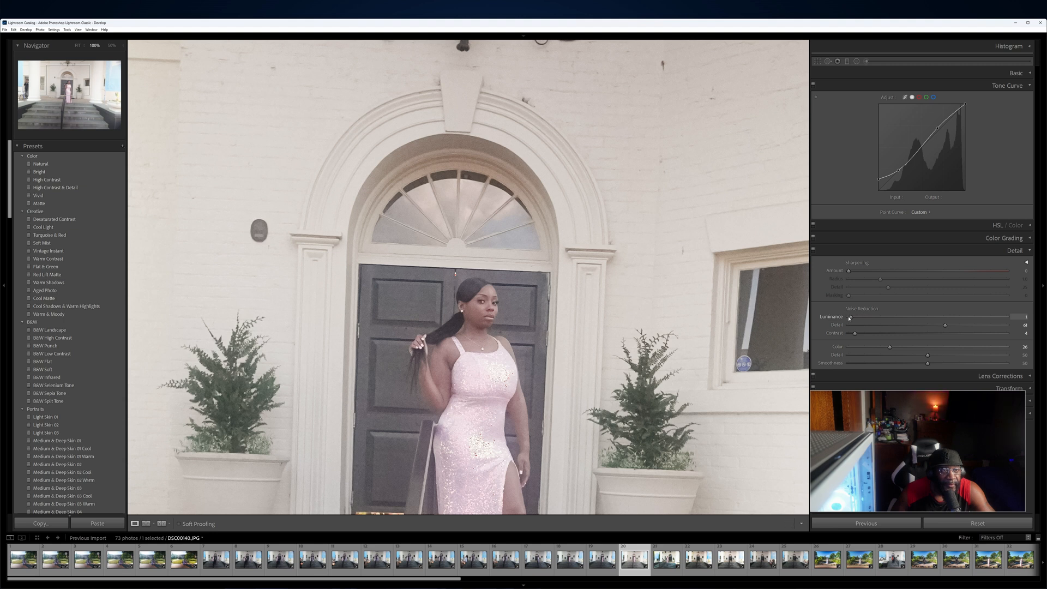
drag(850, 316, 1022, 317)
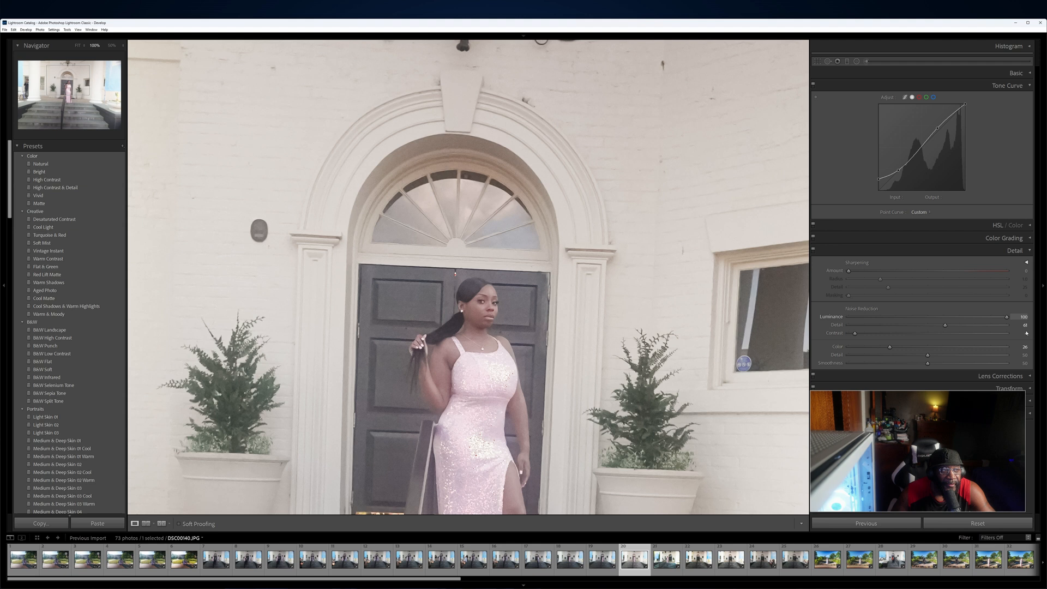
drag(995, 316, 937, 316)
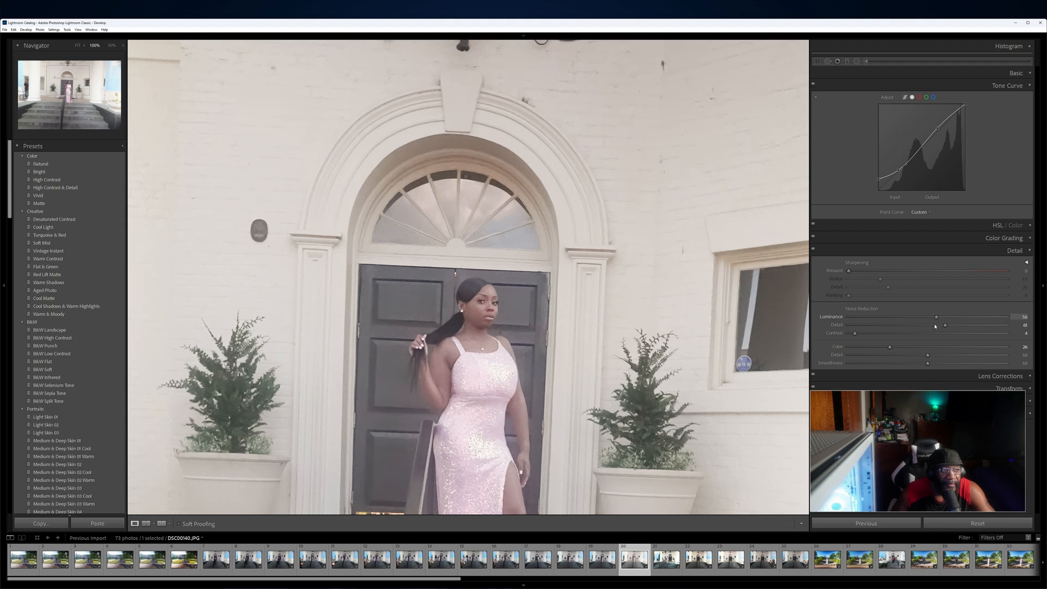
drag(936, 316, 949, 317)
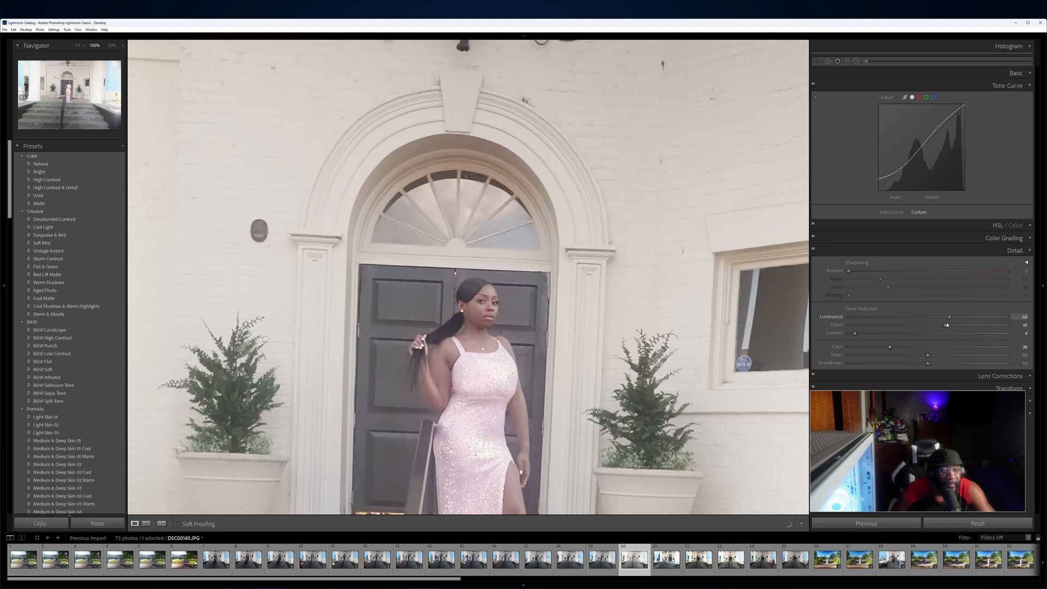
drag(950, 316, 944, 317)
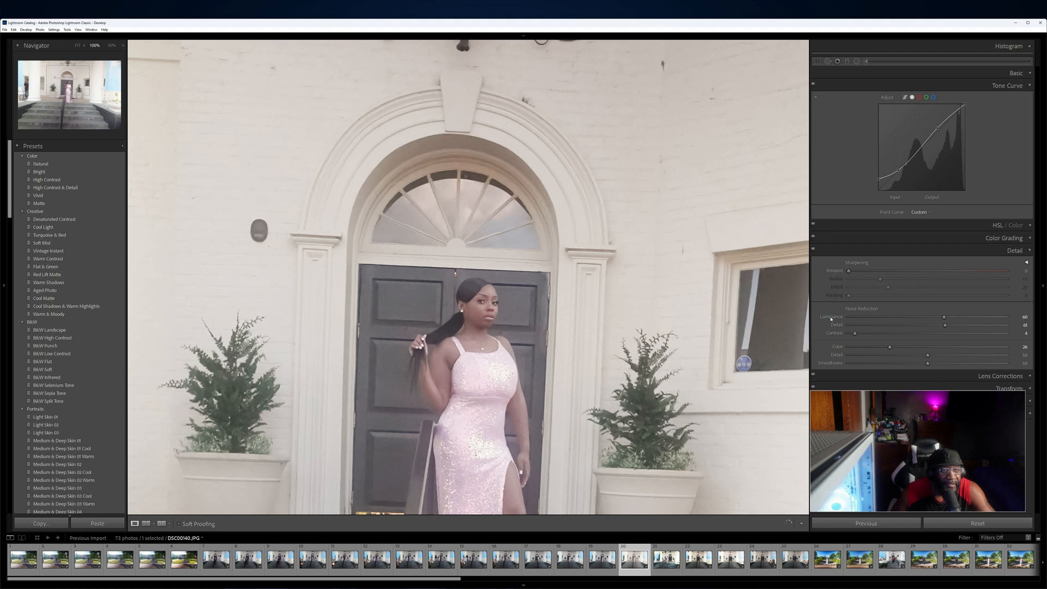
drag(944, 316, 848, 316)
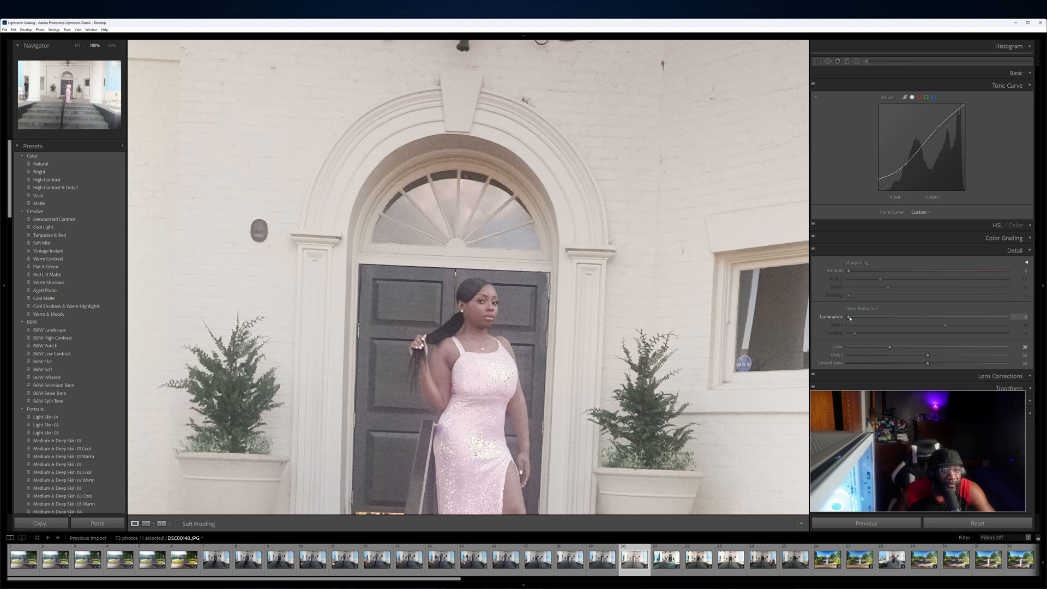
Settle luminance noise reduction at a moderate level around 42-49
drag(848, 317, 869, 317)
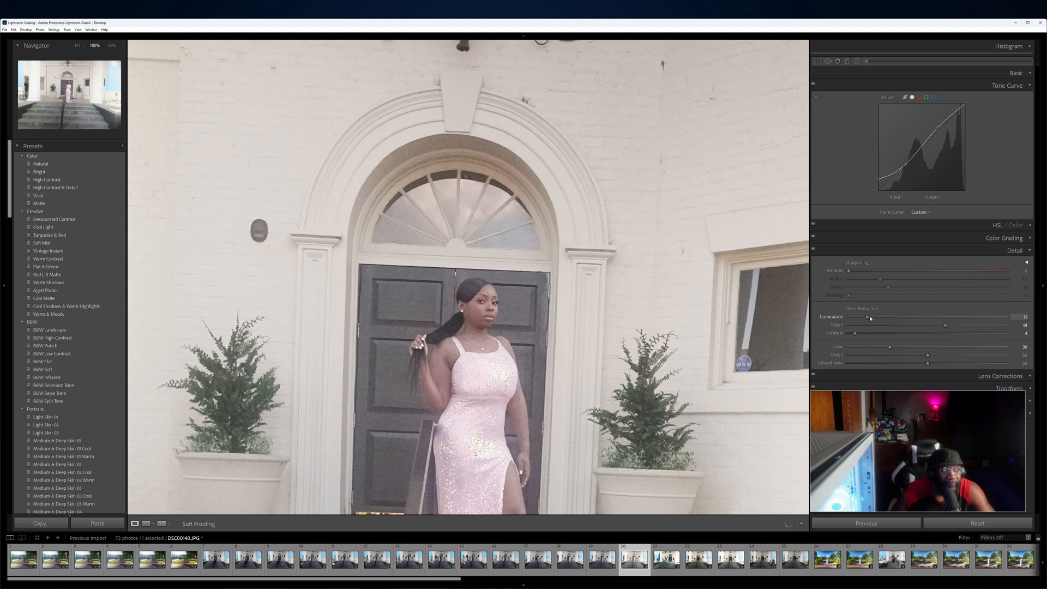
drag(869, 317, 903, 317)
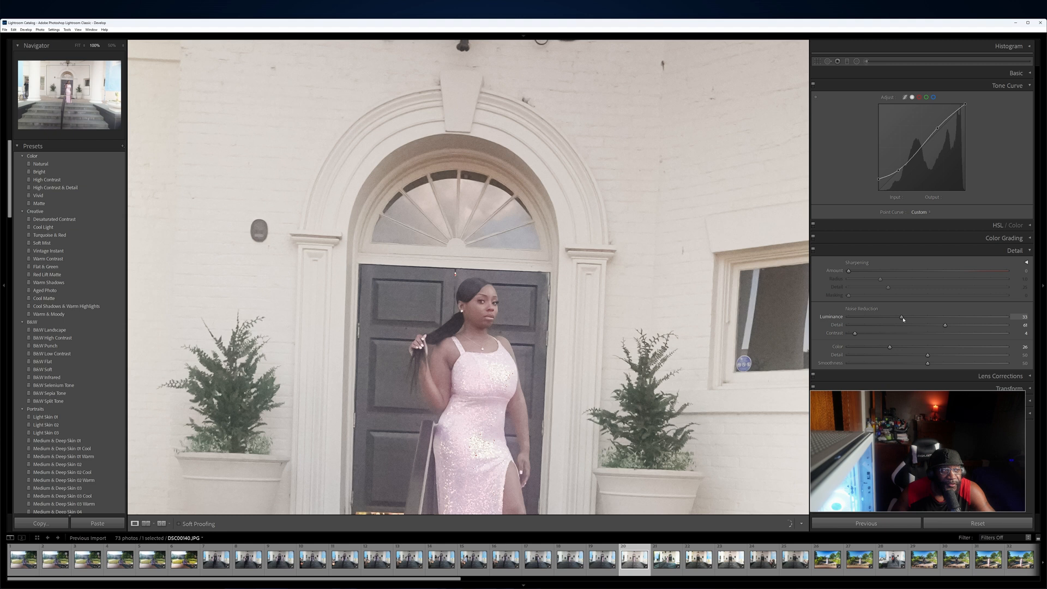
drag(904, 318, 915, 318)
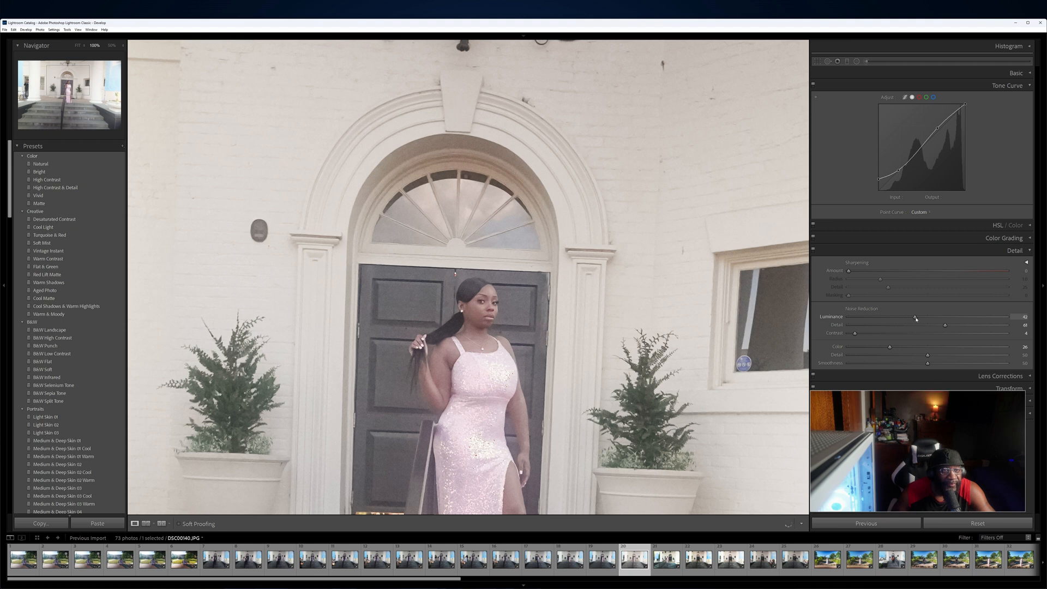
drag(916, 316, 925, 316)
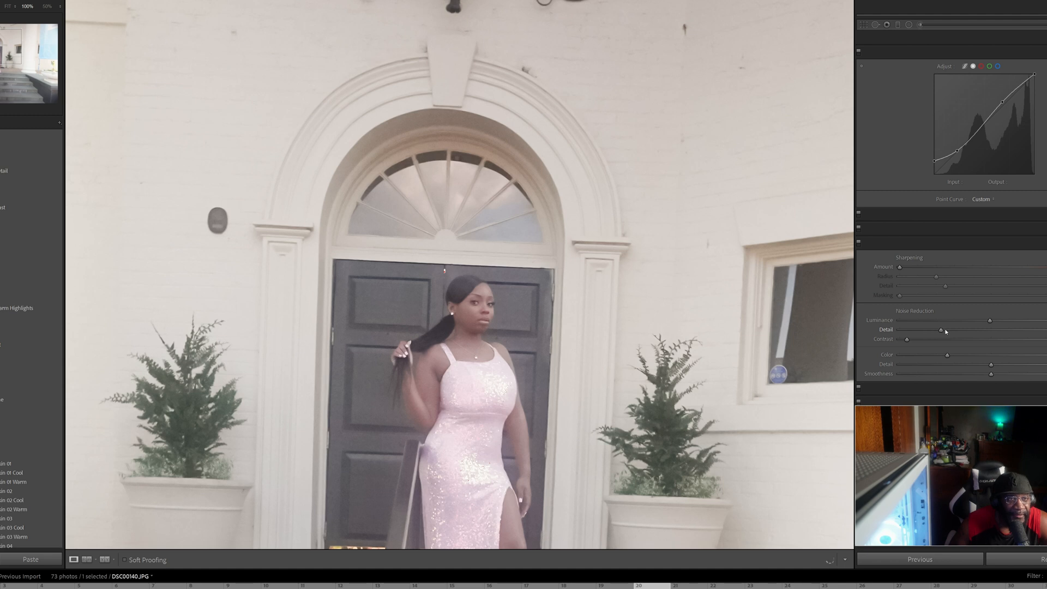
Raise the luminance noise reduction Detail slider
drag(945, 330, 1003, 329)
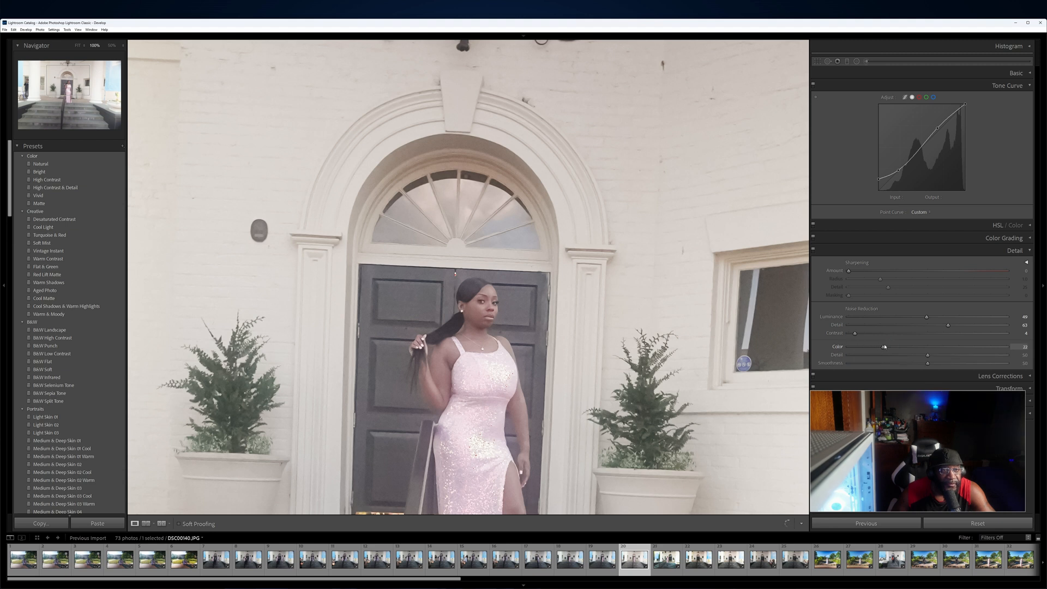
Set colour noise reduction to about 59 and raise Color Detail
drag(885, 346, 923, 347)
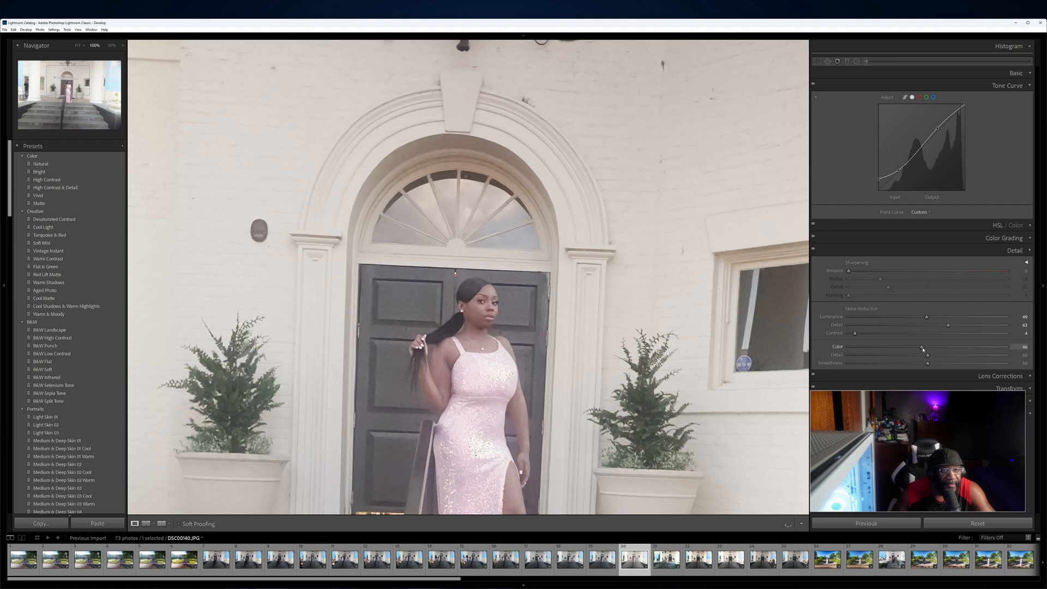
drag(922, 350, 938, 350)
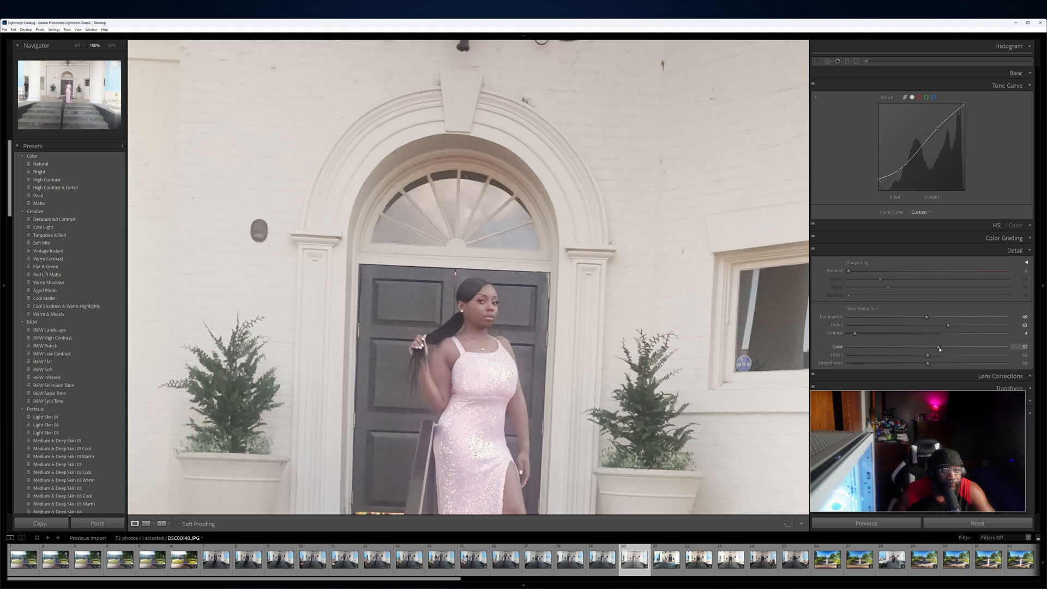
drag(938, 346, 943, 346)
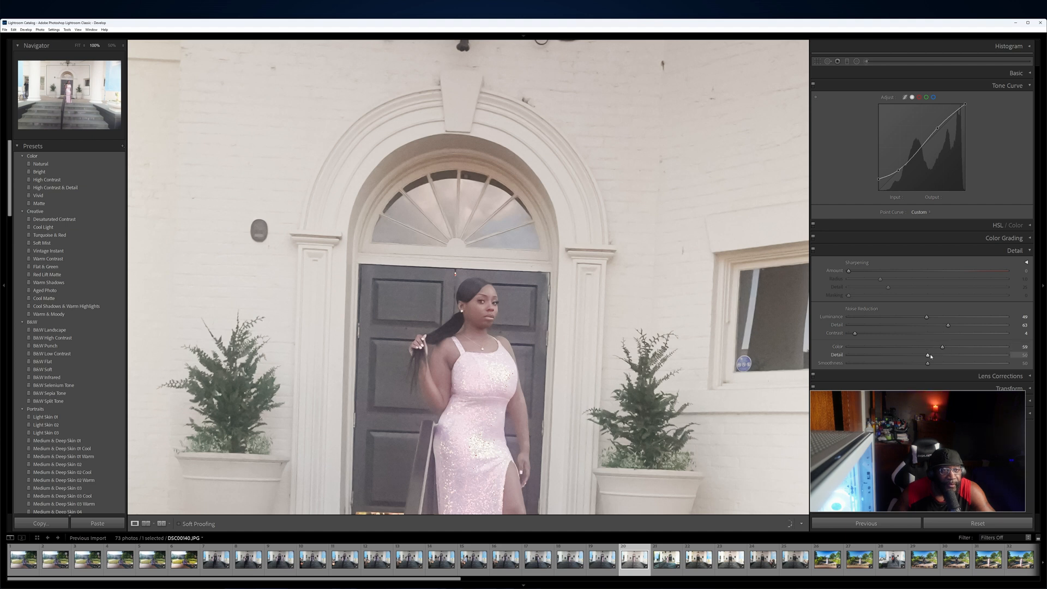
drag(928, 355, 919, 354)
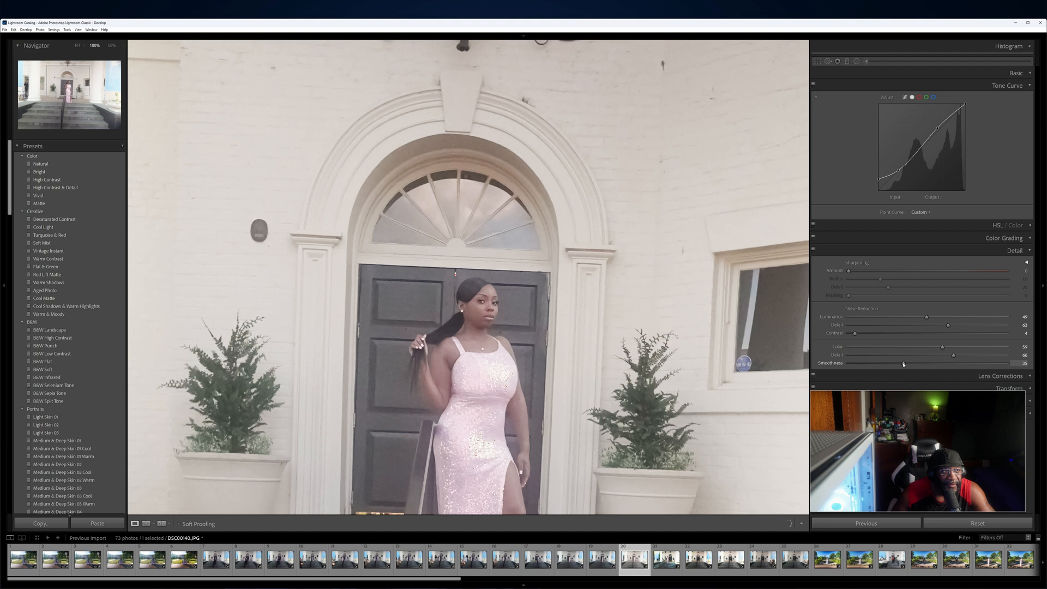
Adjust colour noise reduction Smoothness, sweeping it low then high
drag(903, 363, 847, 363)
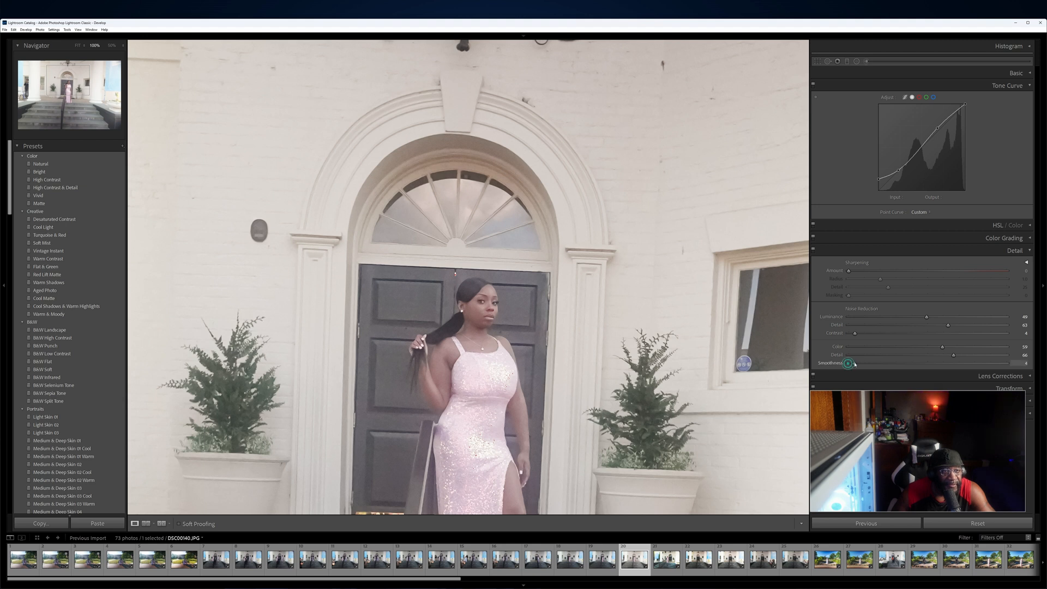
drag(850, 363, 954, 364)
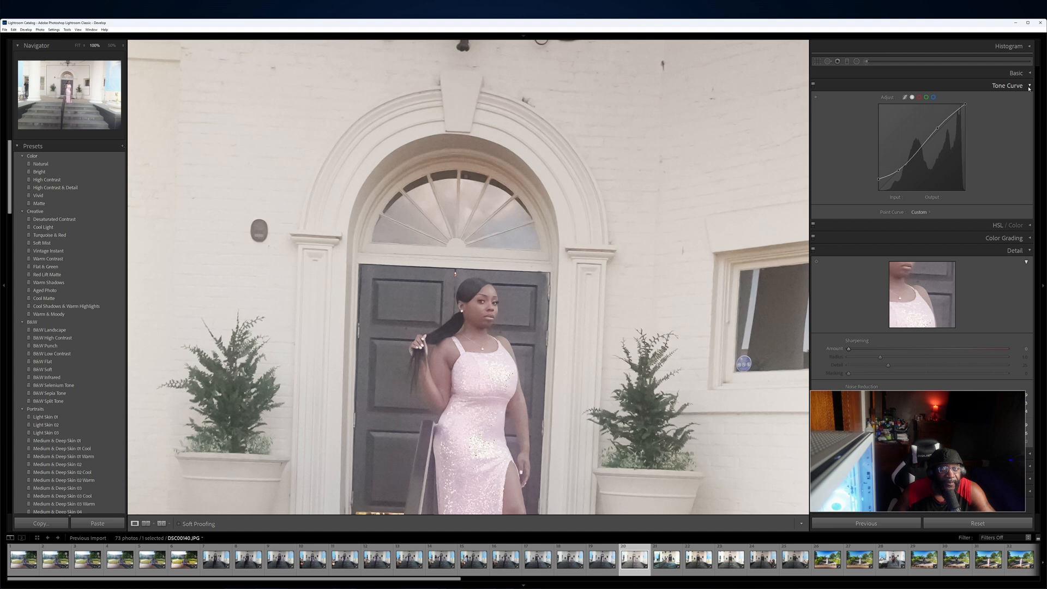
Collapse Tone Curve, glance at Lens Corrections, Transform and Effects, then expand Calibration
click(1029, 85)
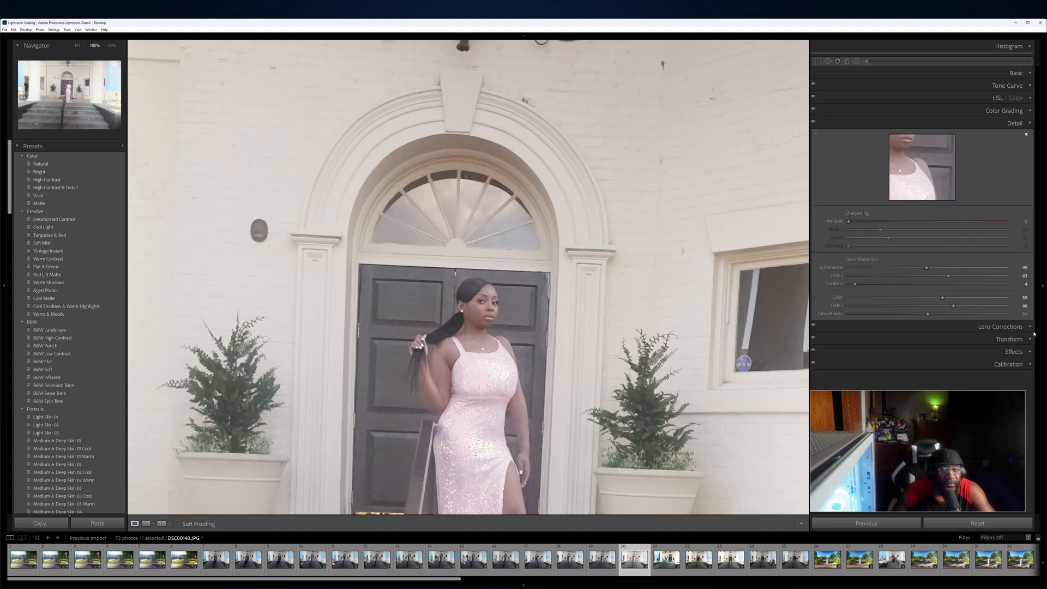
click(1001, 327)
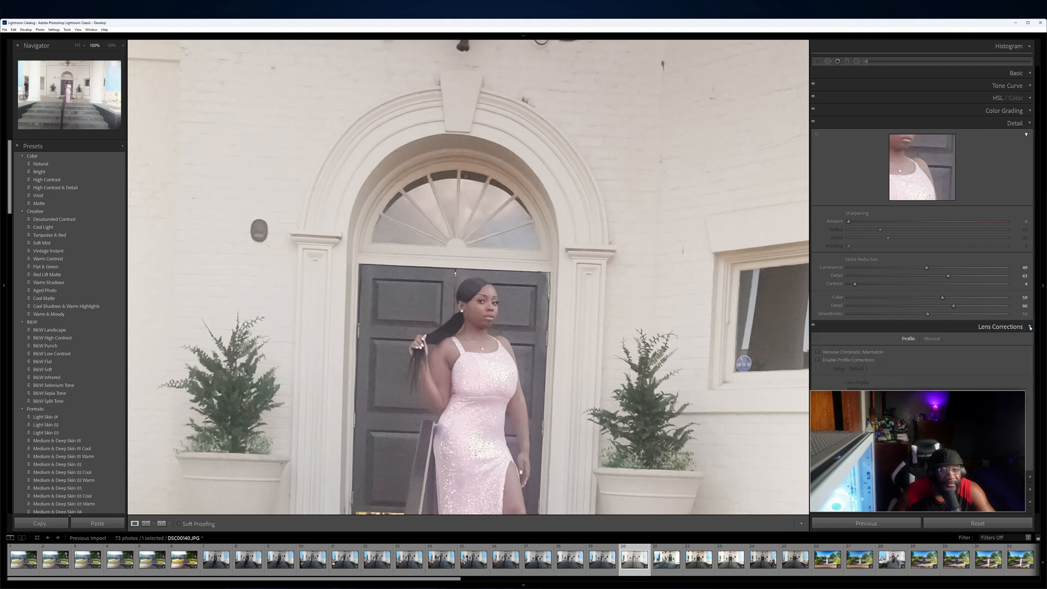
click(1029, 327)
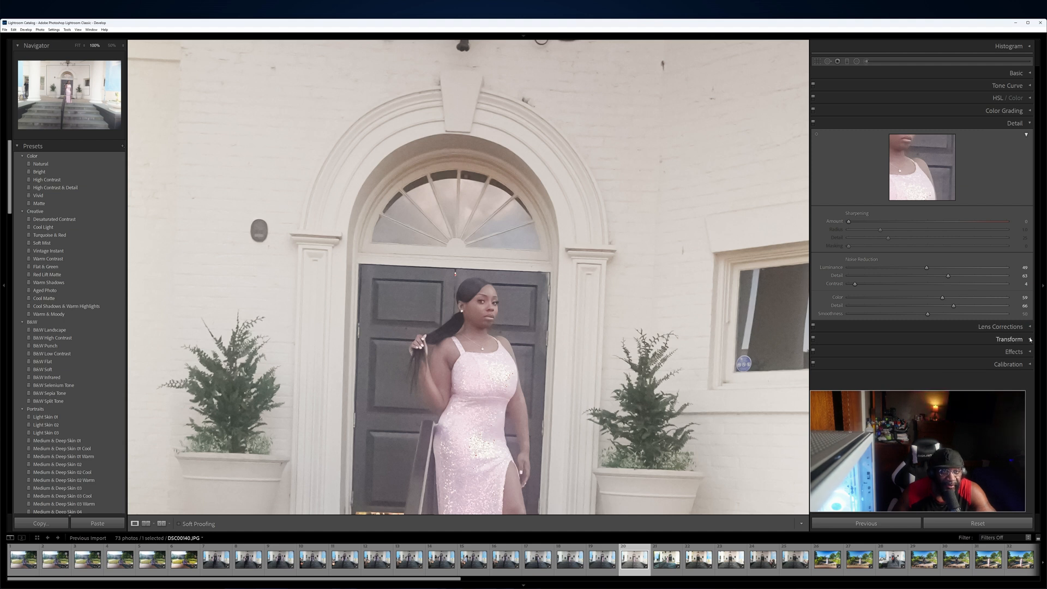
click(1010, 339)
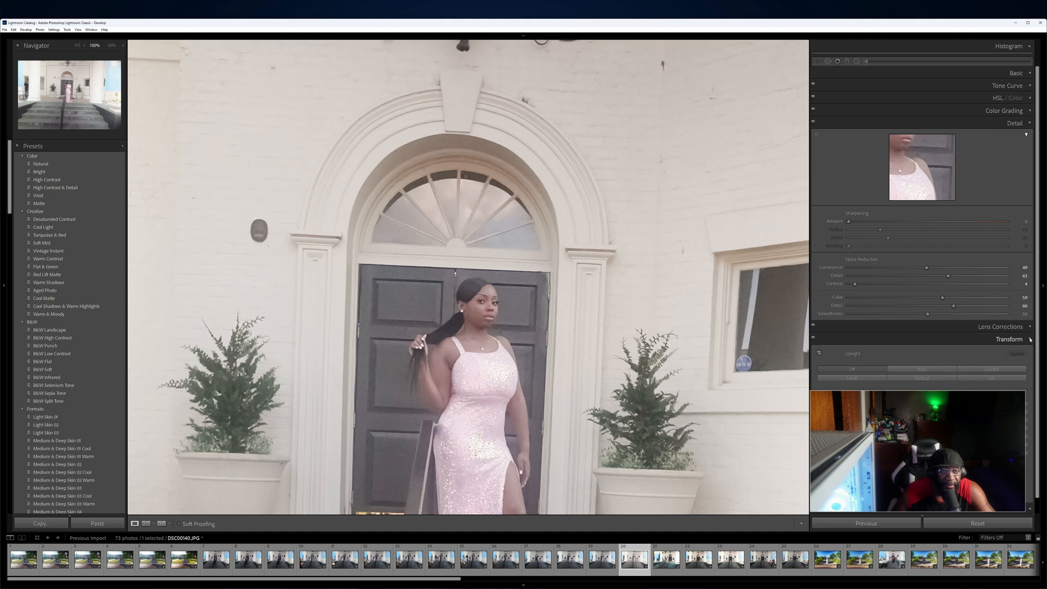
click(1029, 352)
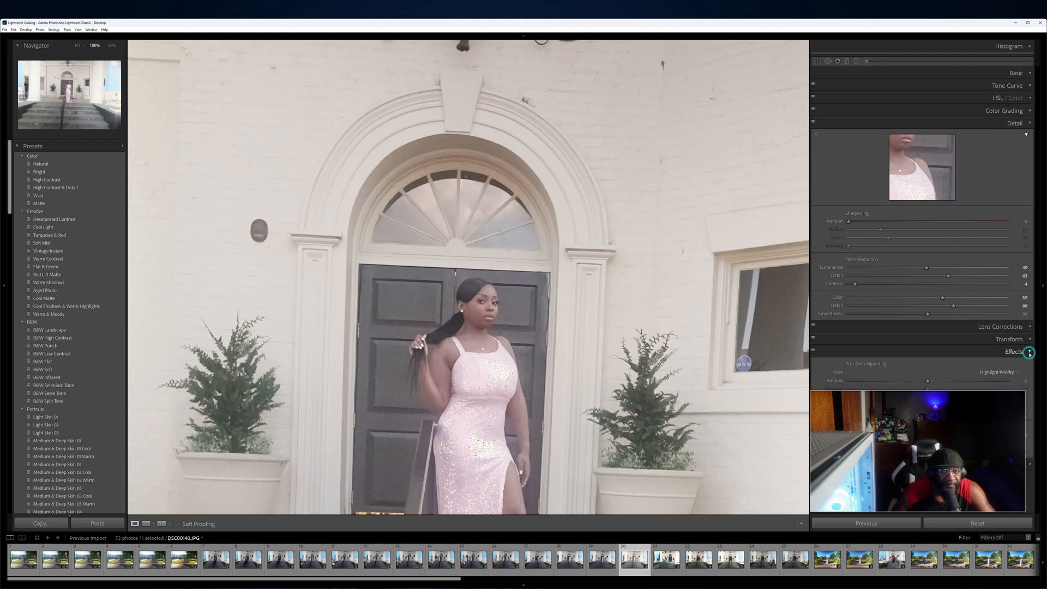
click(1029, 352)
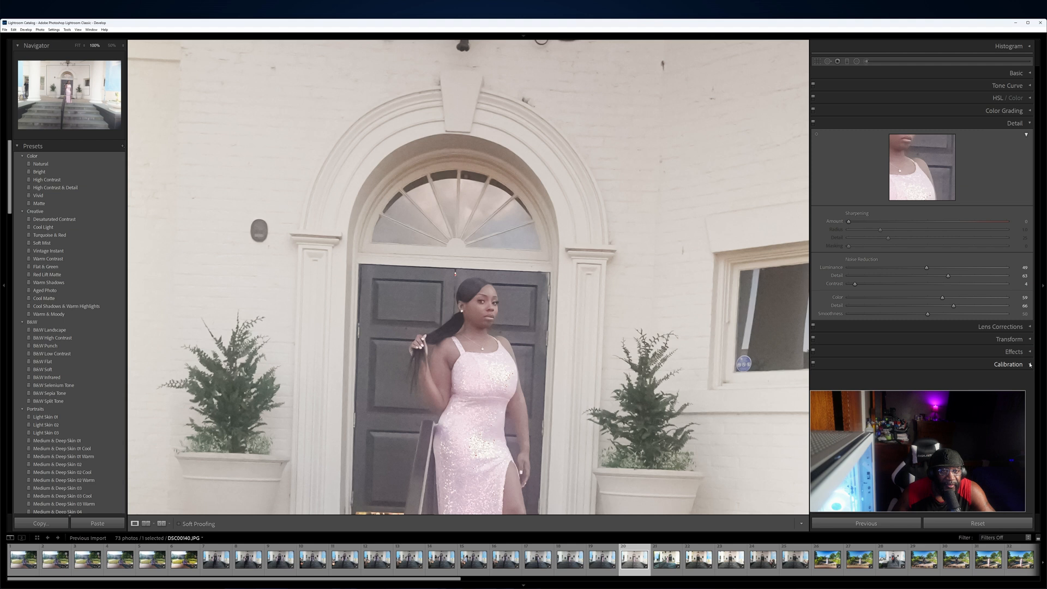
click(1009, 365)
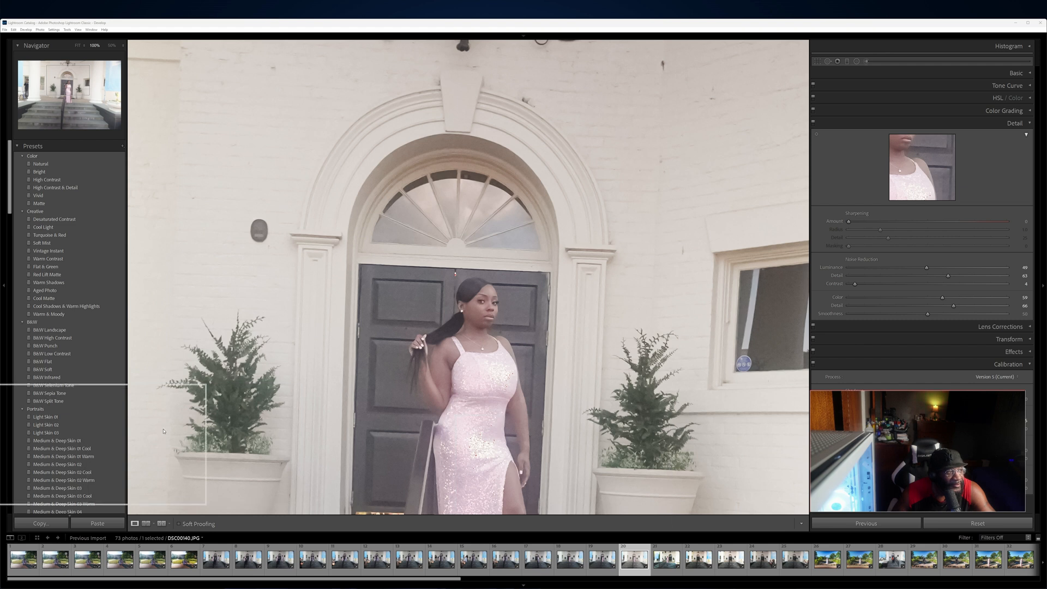
Review the Calibration sliders (red primary hue −25), then switch to Lens Corrections
click(1009, 364)
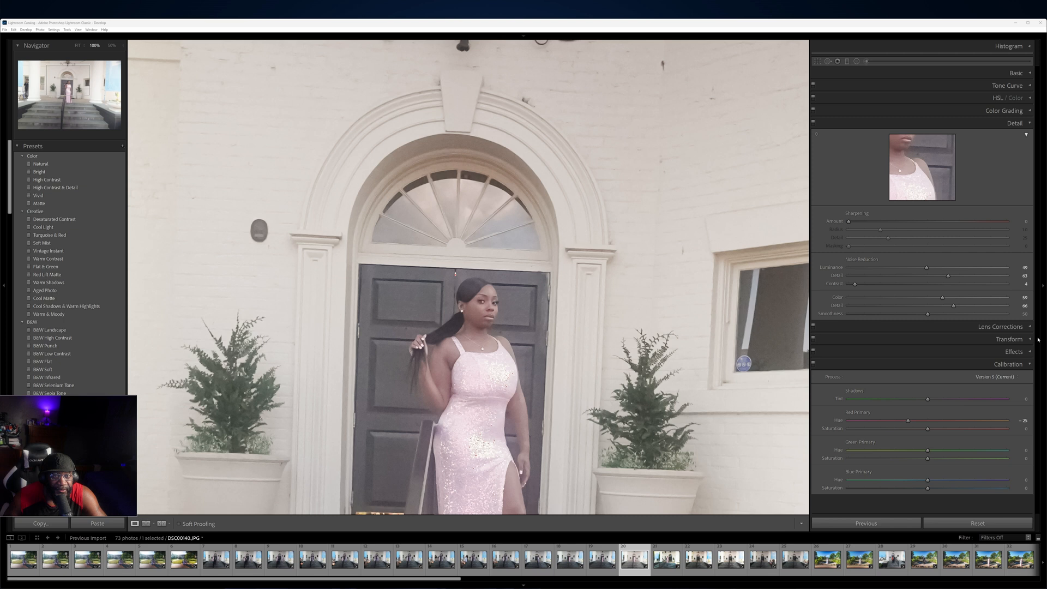
click(1001, 327)
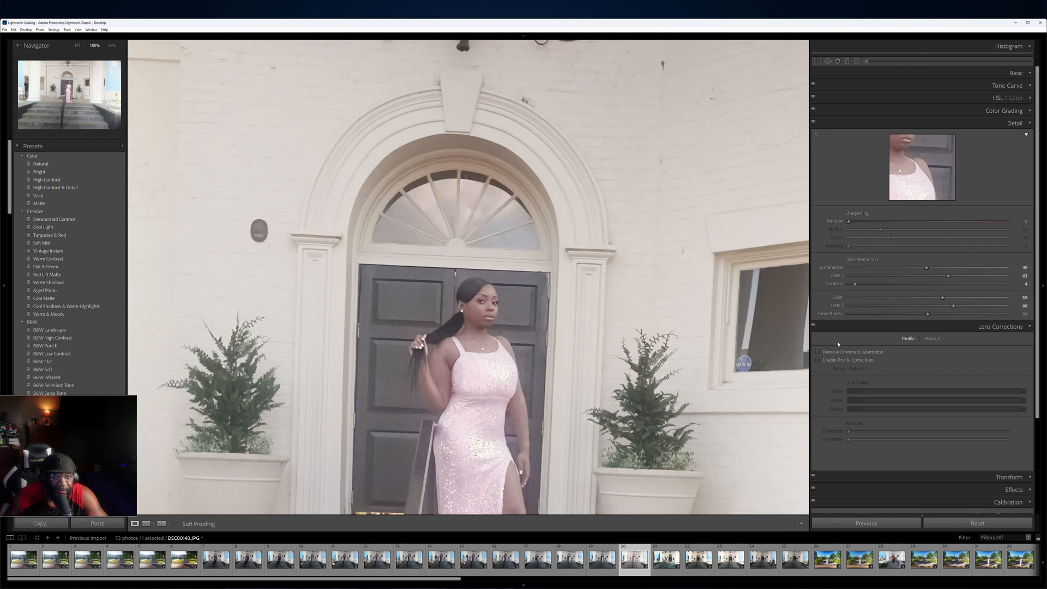
Remove chromatic aberration and keep the Sony DT 18-200mm lens profile correction
click(818, 360)
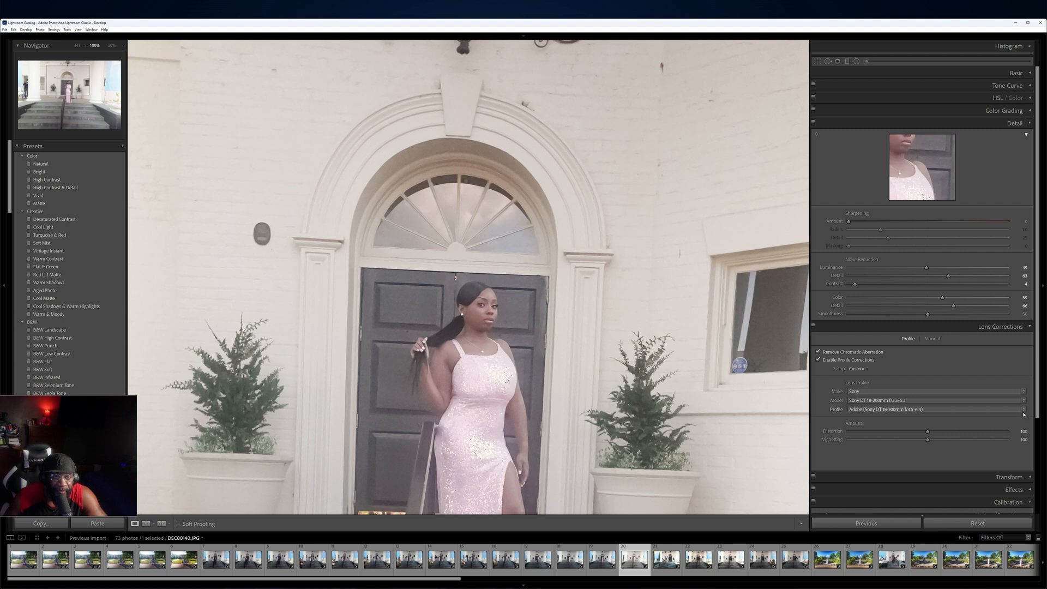
click(1019, 409)
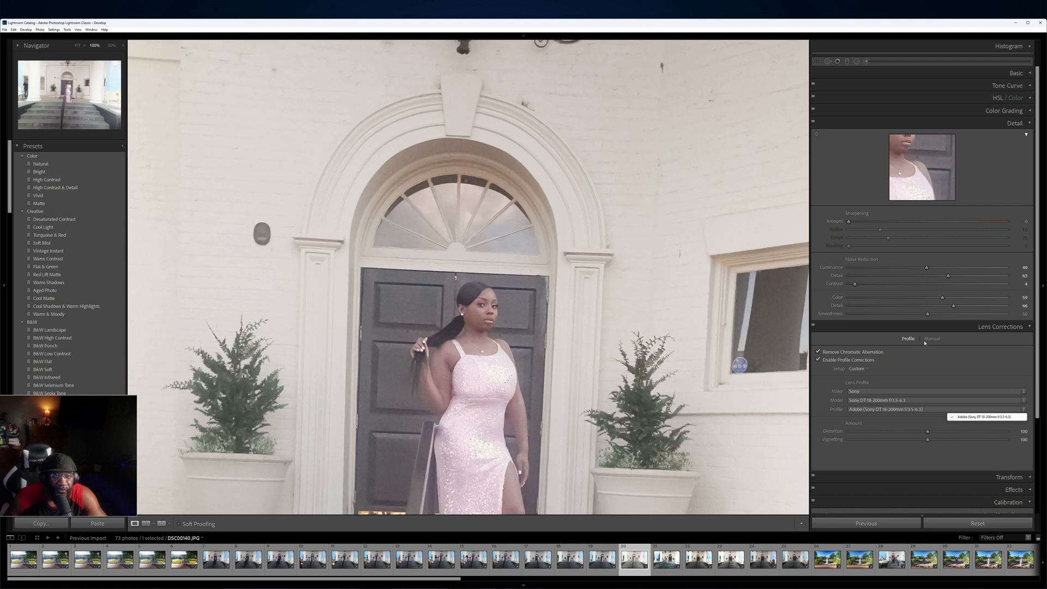
click(932, 339)
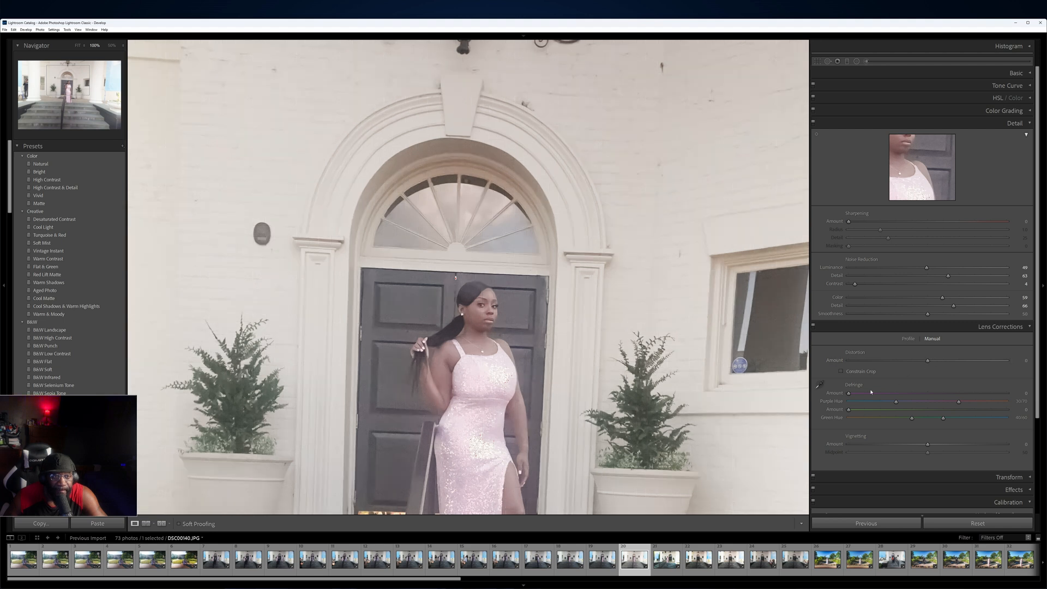
mouse_move(872, 427)
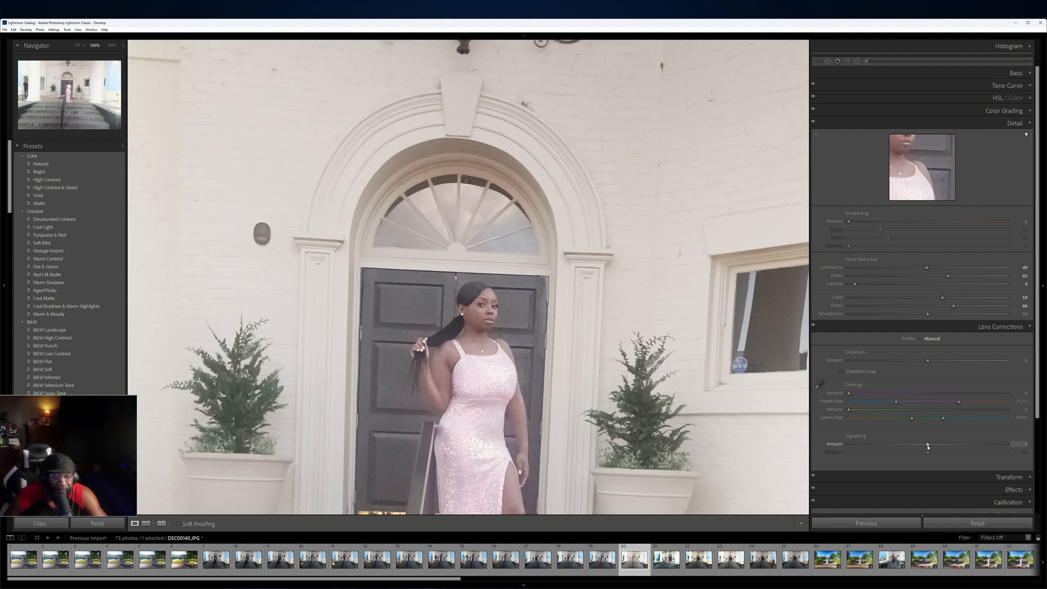
Set the lens vignetting correction amount to a slight +3
drag(928, 445, 932, 446)
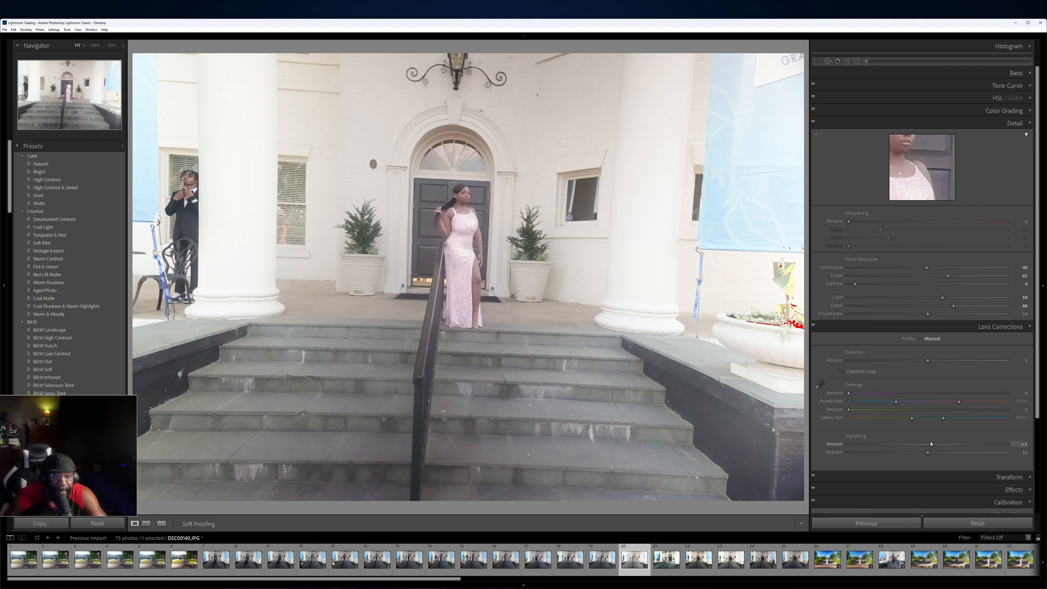
drag(931, 444, 941, 444)
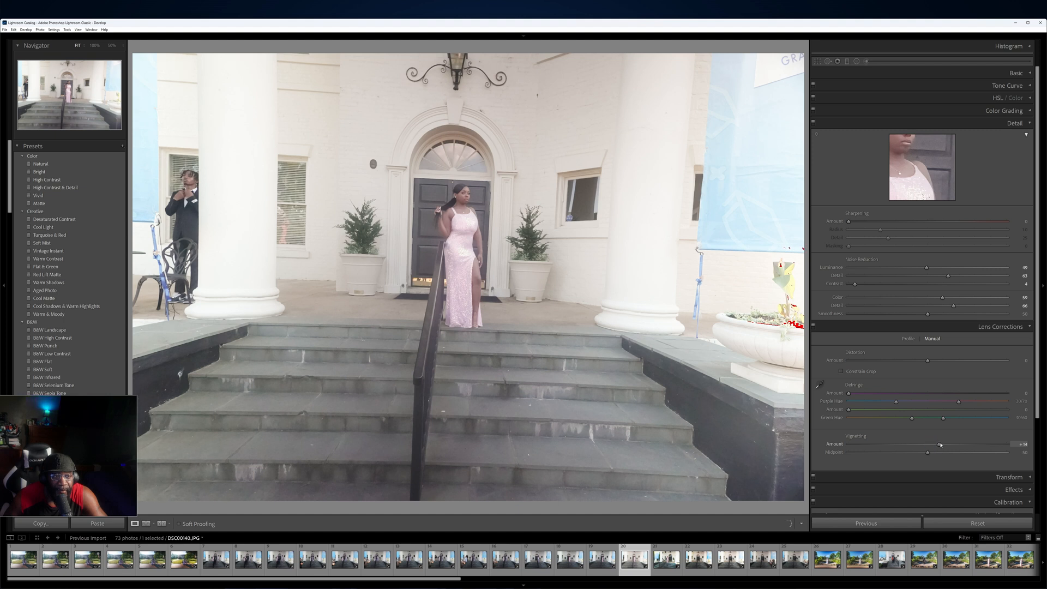
drag(940, 445, 972, 445)
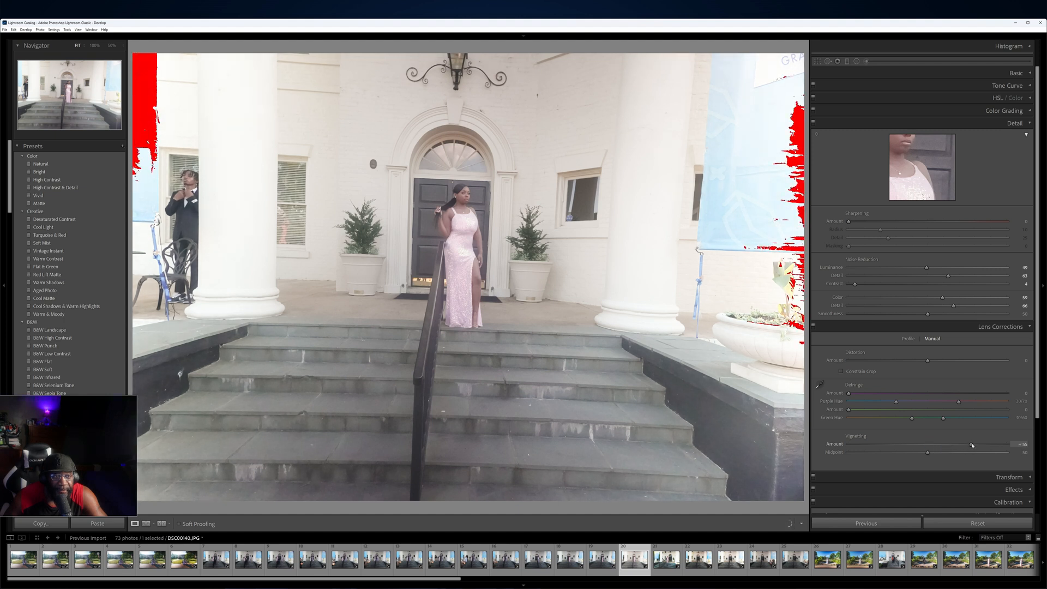
drag(972, 444, 984, 444)
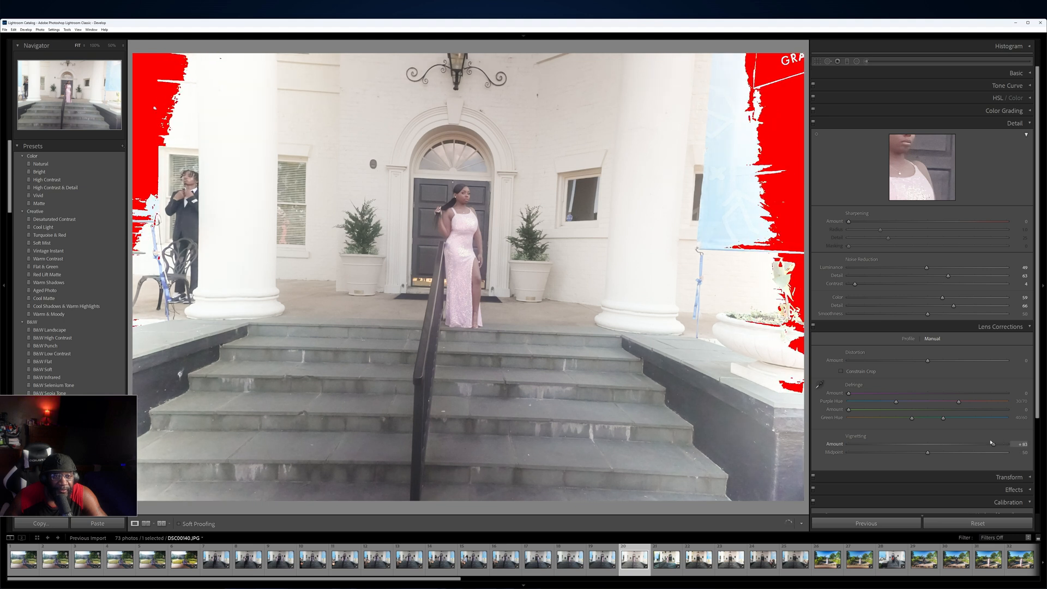
drag(994, 444, 938, 443)
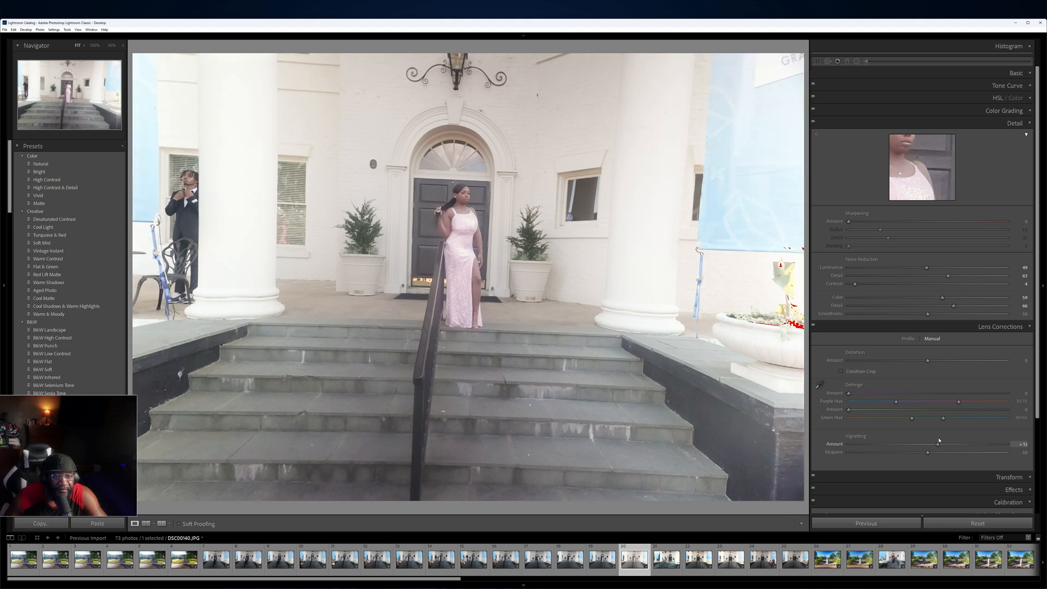
drag(937, 446, 932, 446)
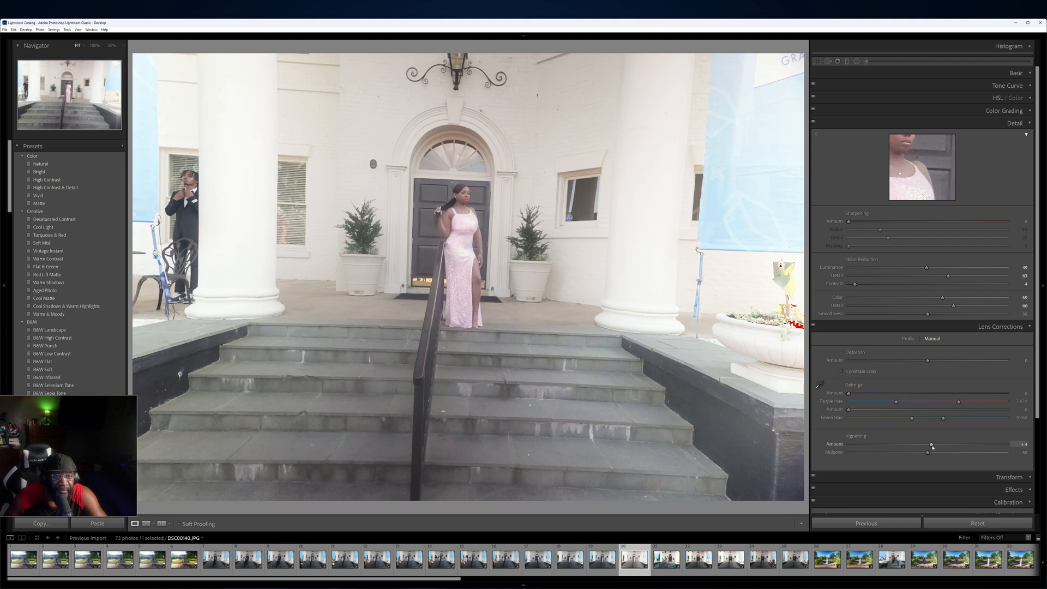
drag(932, 445, 927, 446)
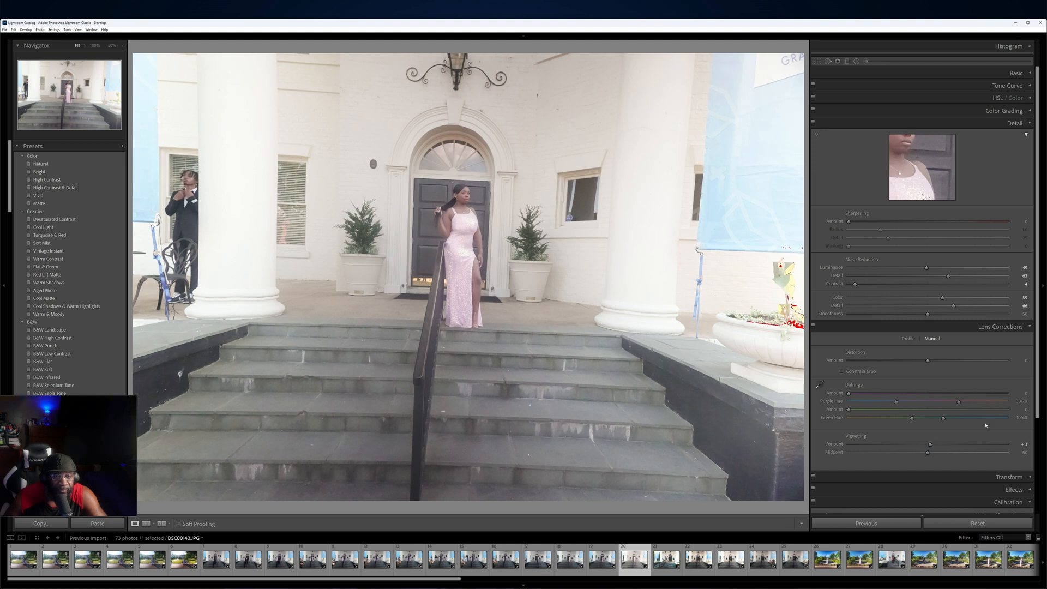
drag(926, 452, 928, 453)
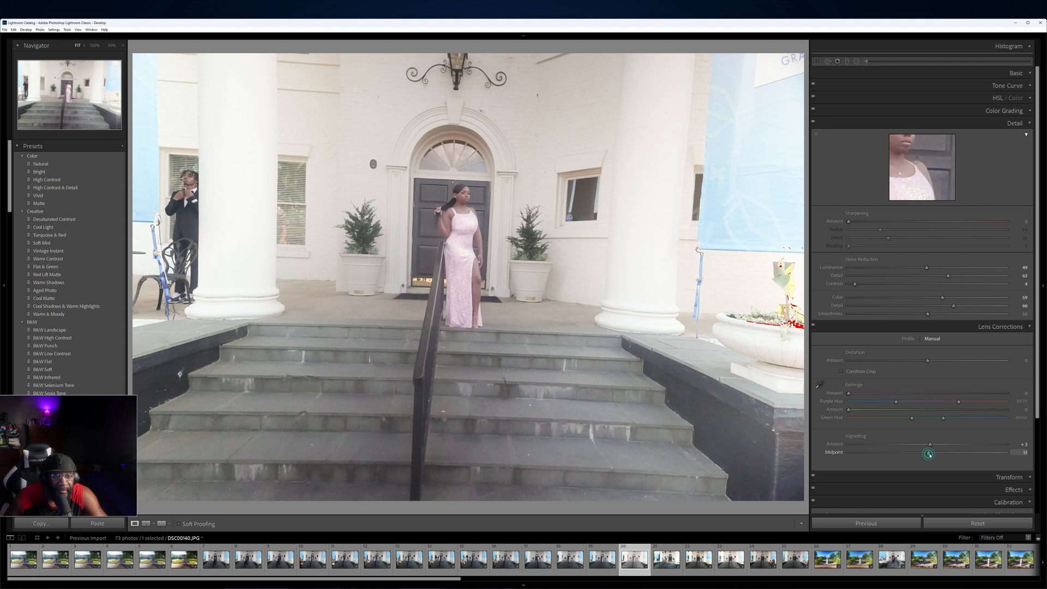
Set the vignetting midpoint to about 49
drag(928, 452, 970, 452)
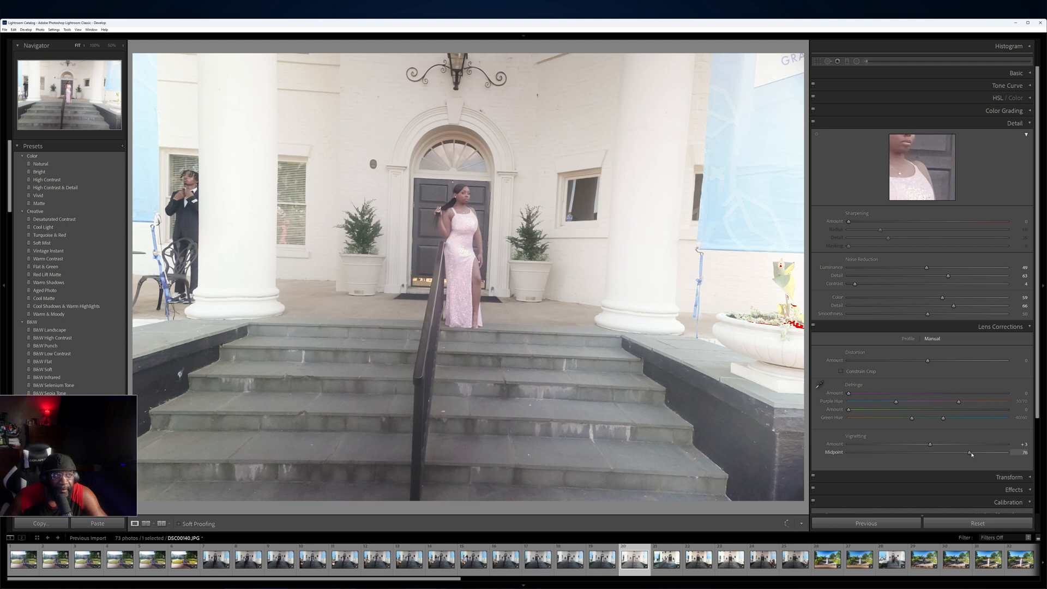
drag(970, 453, 924, 452)
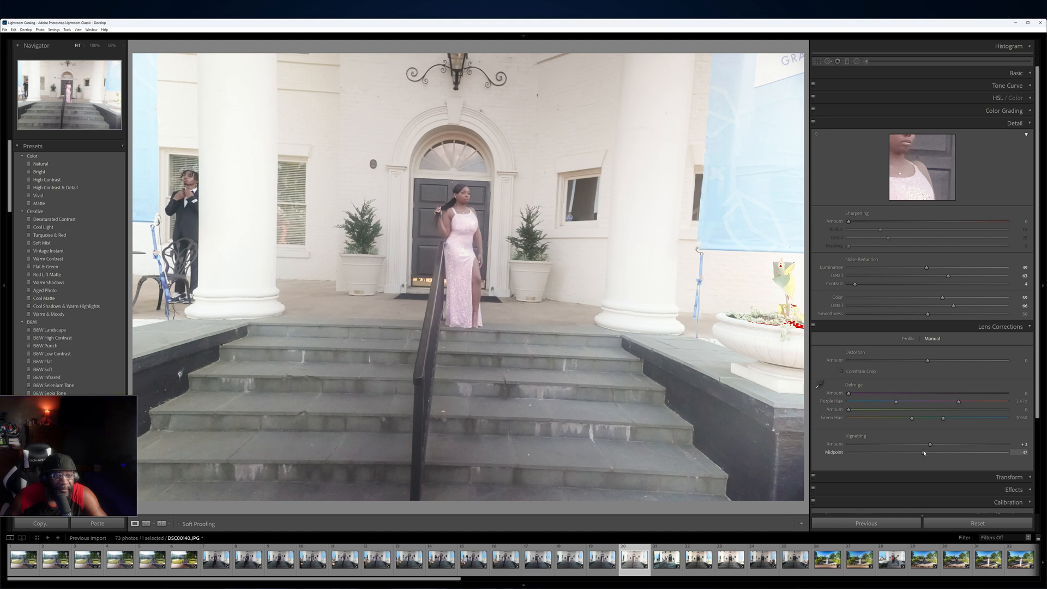
drag(925, 452, 880, 452)
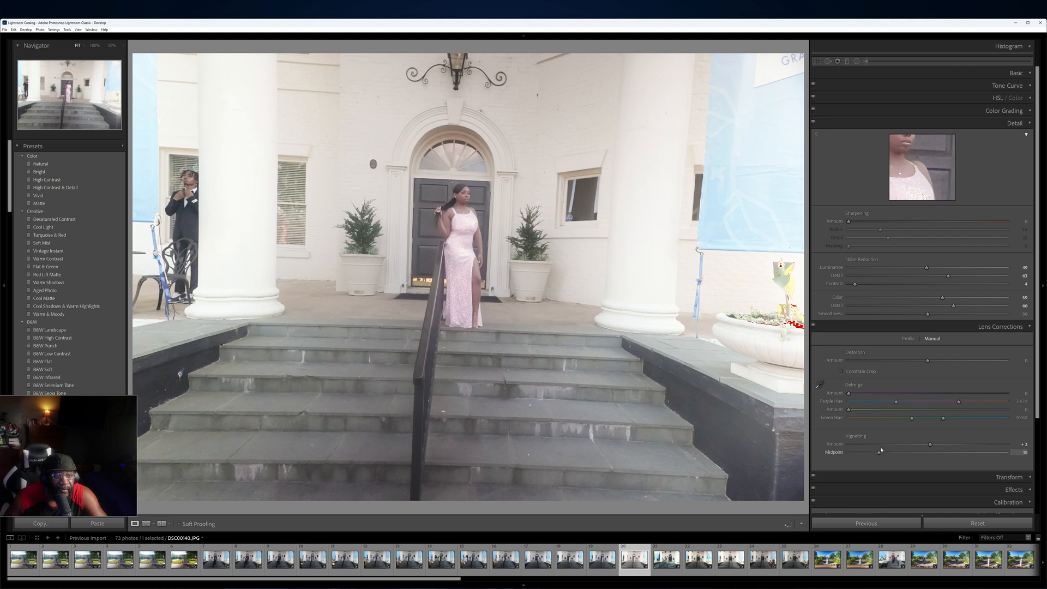
drag(881, 451, 915, 451)
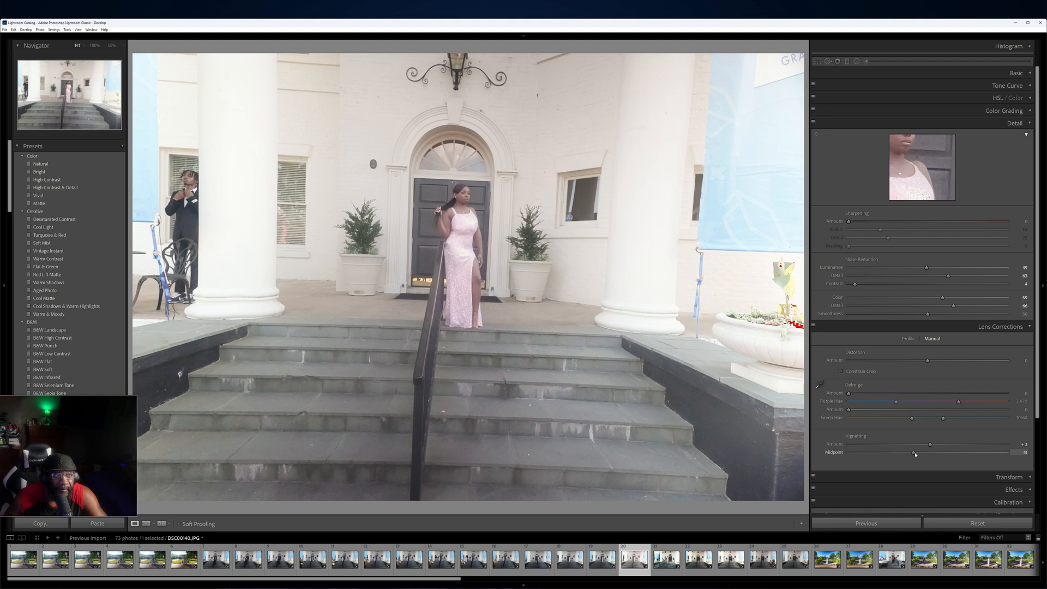
drag(915, 451, 926, 452)
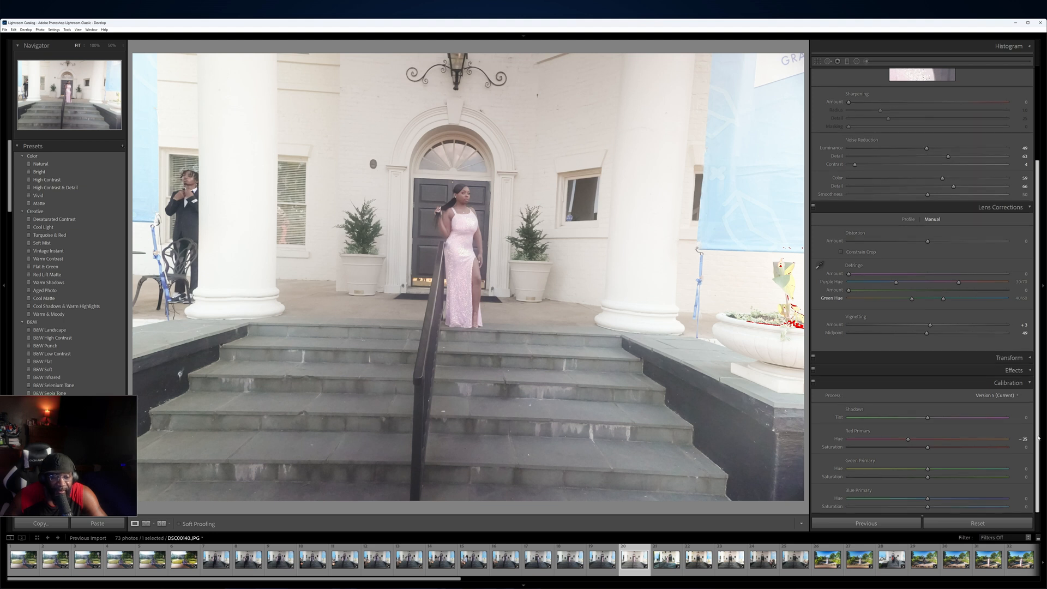
Collapse the Detail panel, then set Calibration Red Primary Saturation +16 and Green Primary Hue +18
scroll(down, 3)
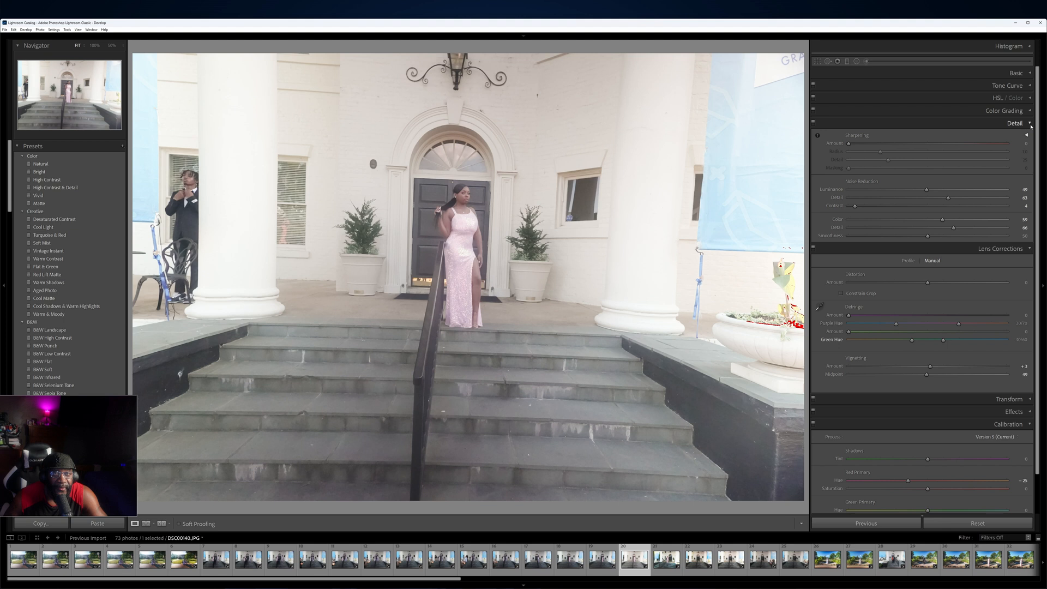
click(1020, 123)
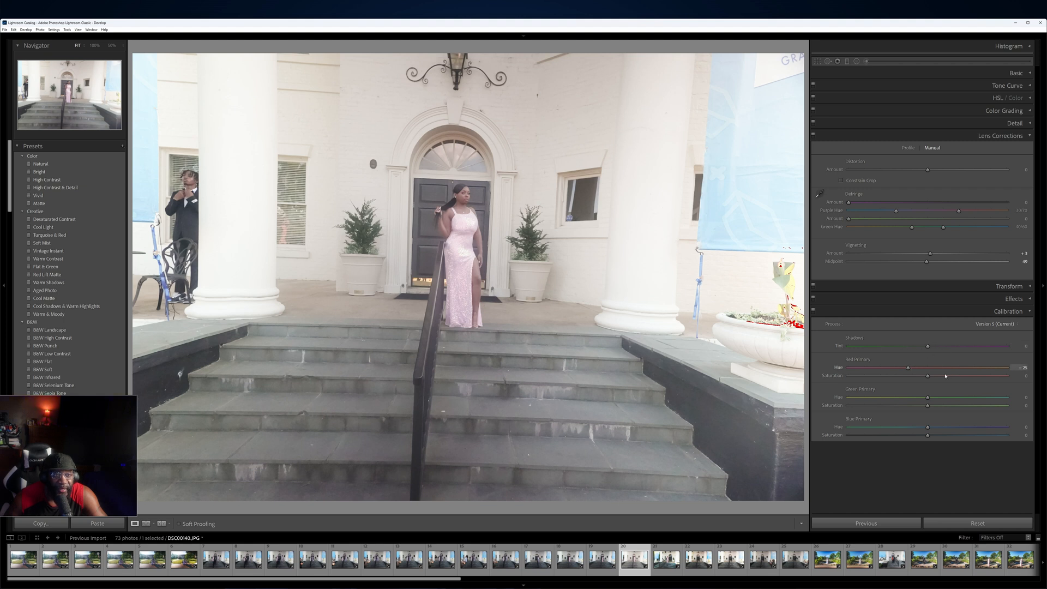
mouse_move(934, 384)
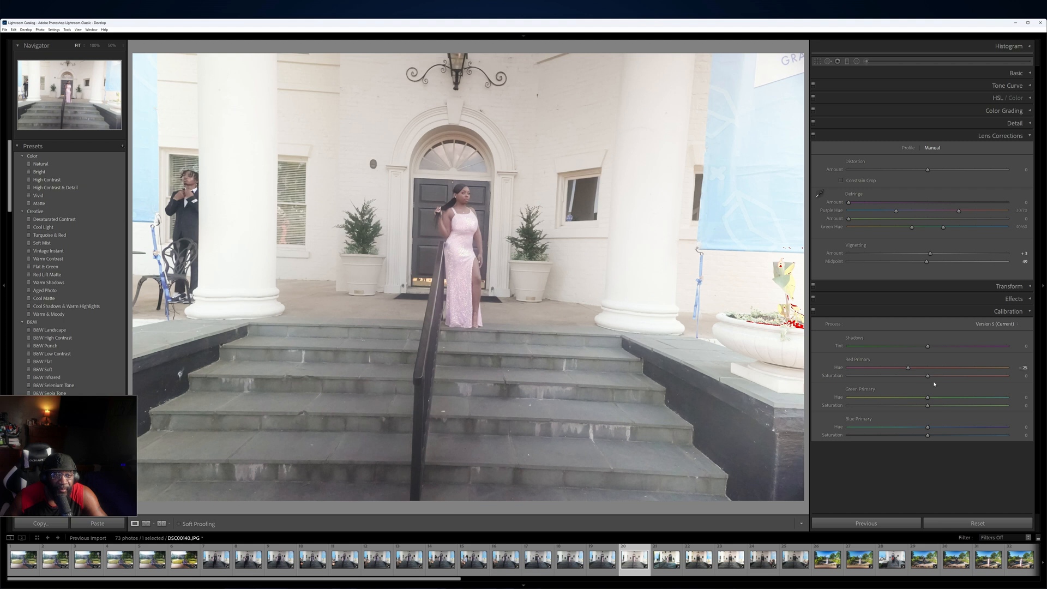
drag(927, 374, 928, 374)
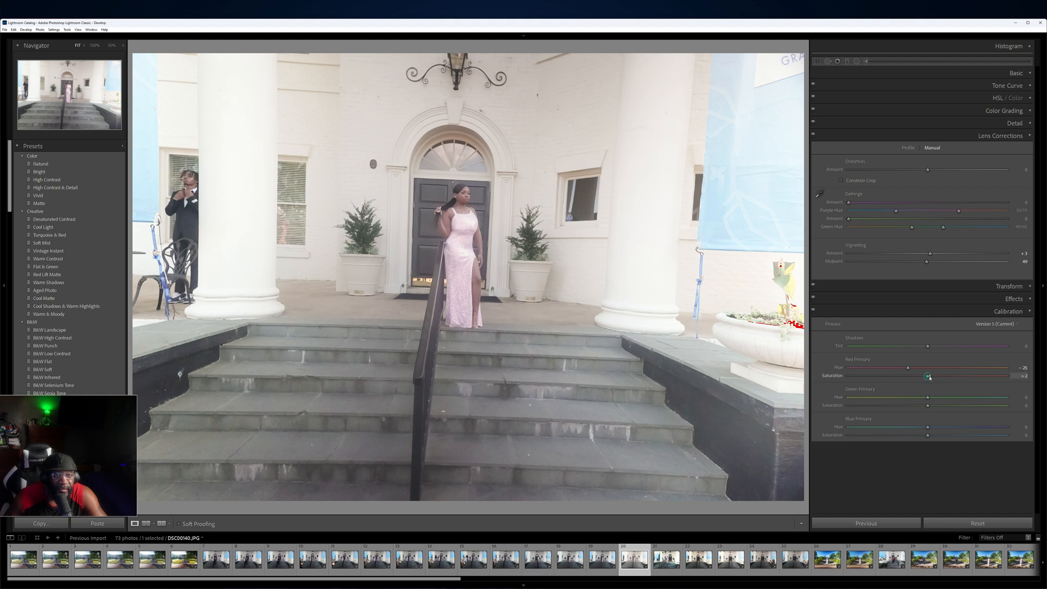
drag(927, 375, 939, 375)
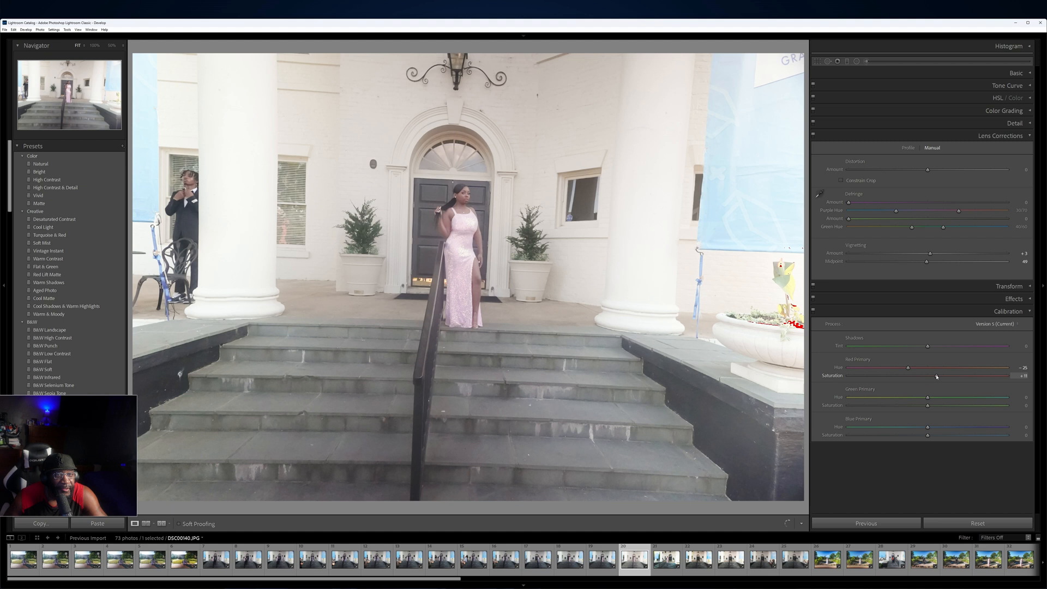
drag(935, 375, 940, 375)
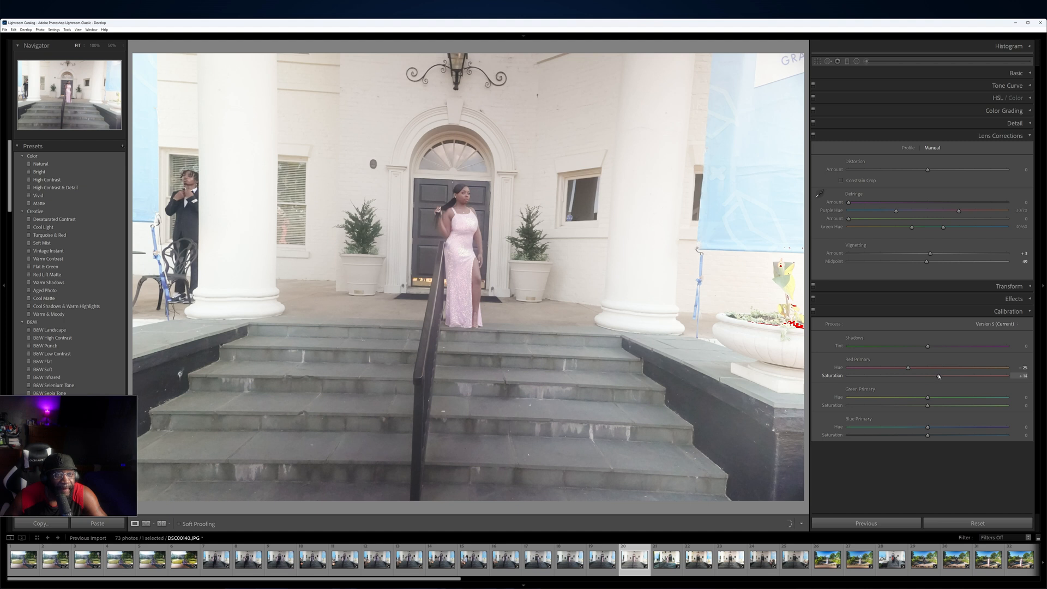
drag(938, 375, 881, 375)
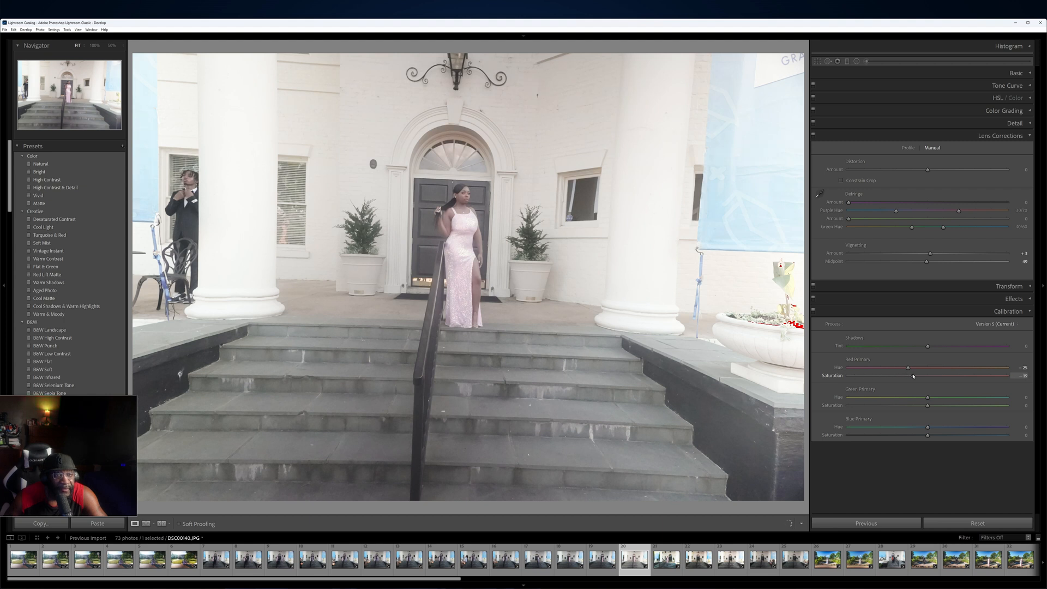
drag(913, 376, 919, 375)
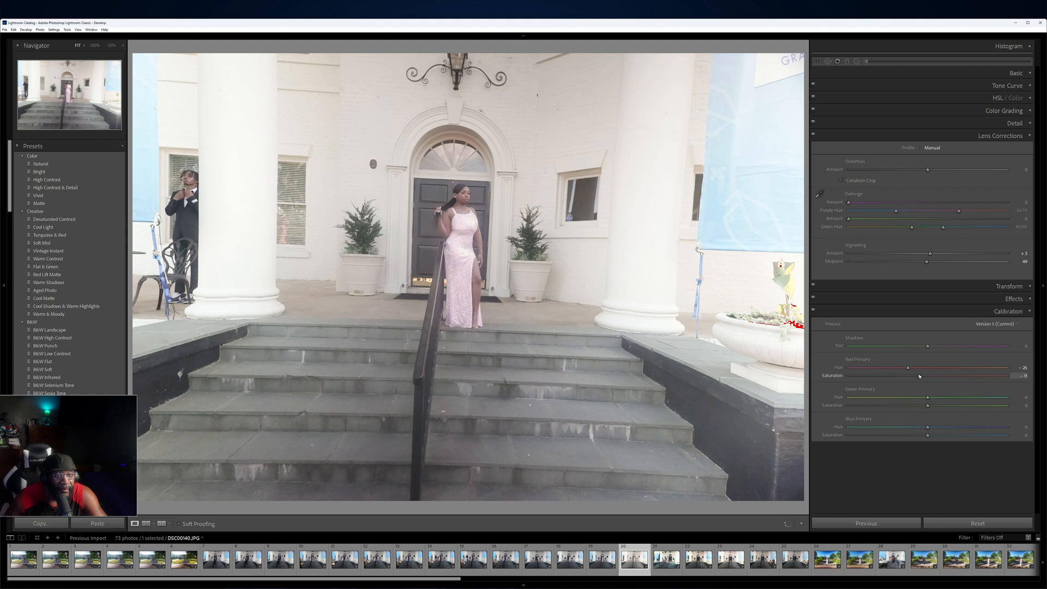
drag(929, 375, 924, 375)
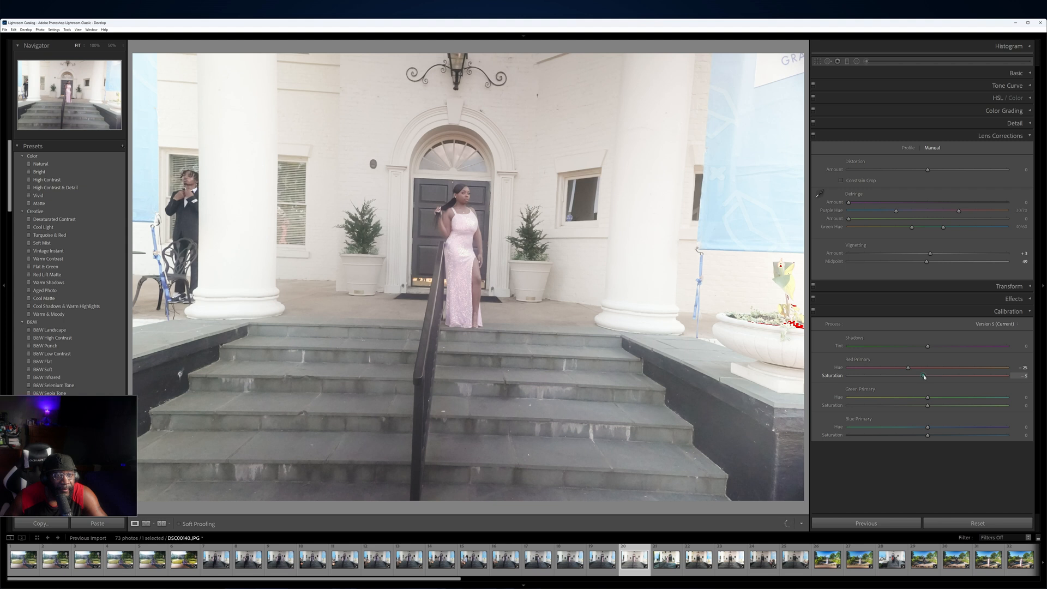
drag(924, 375, 937, 374)
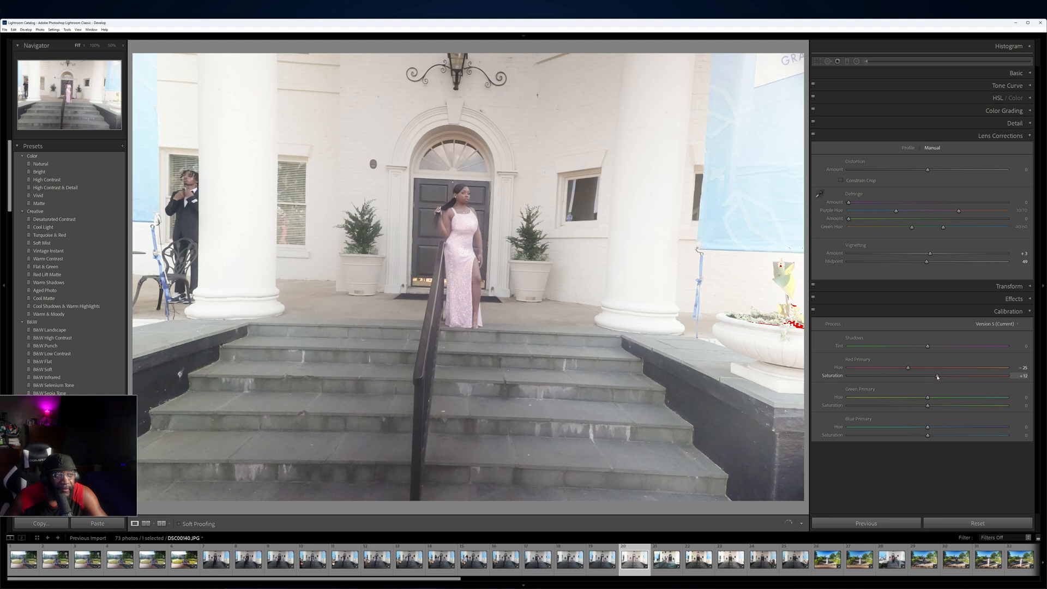
drag(937, 375, 955, 375)
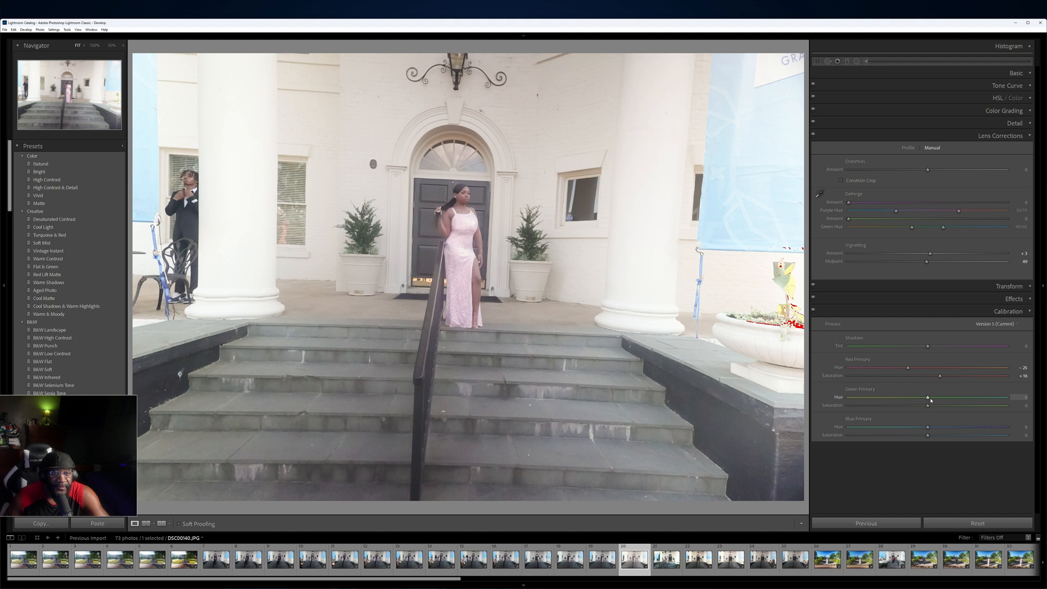
drag(926, 396, 935, 396)
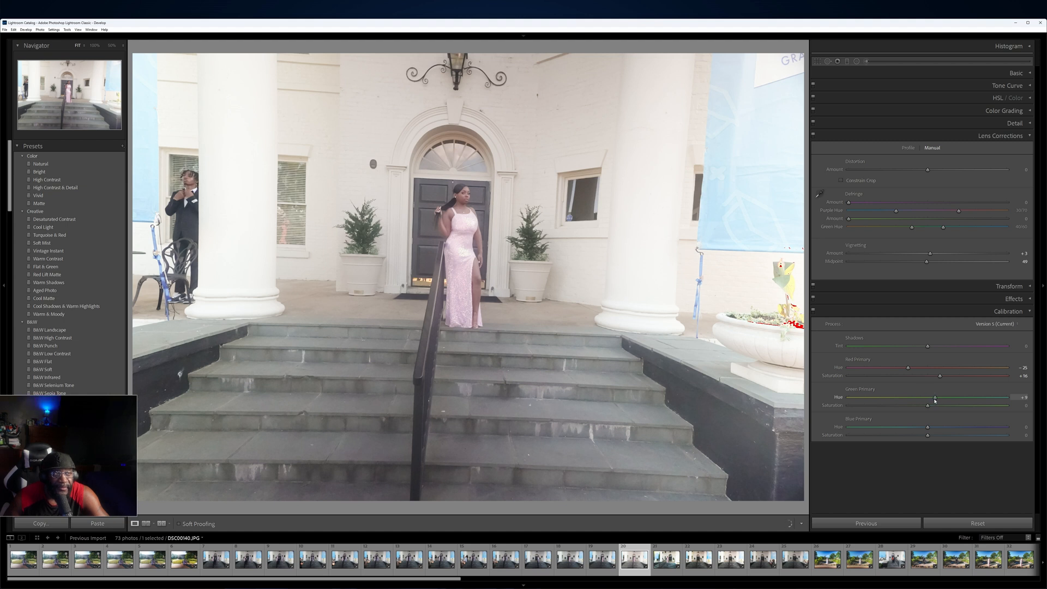
drag(934, 398, 942, 397)
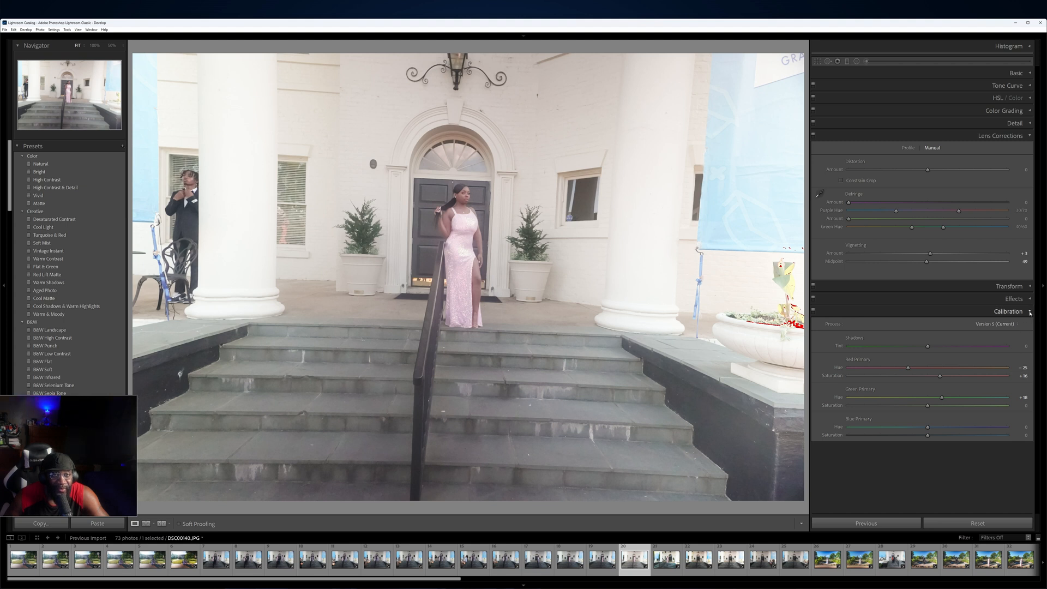
Collapse the Calibration panel and switch to the side-by-side Before & After view
click(1008, 312)
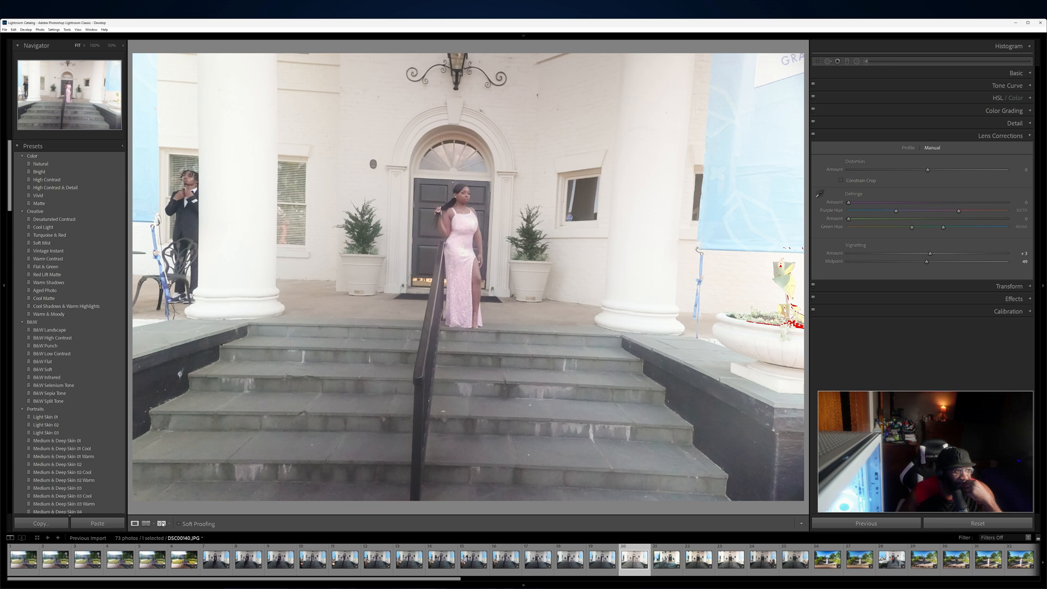
click(161, 523)
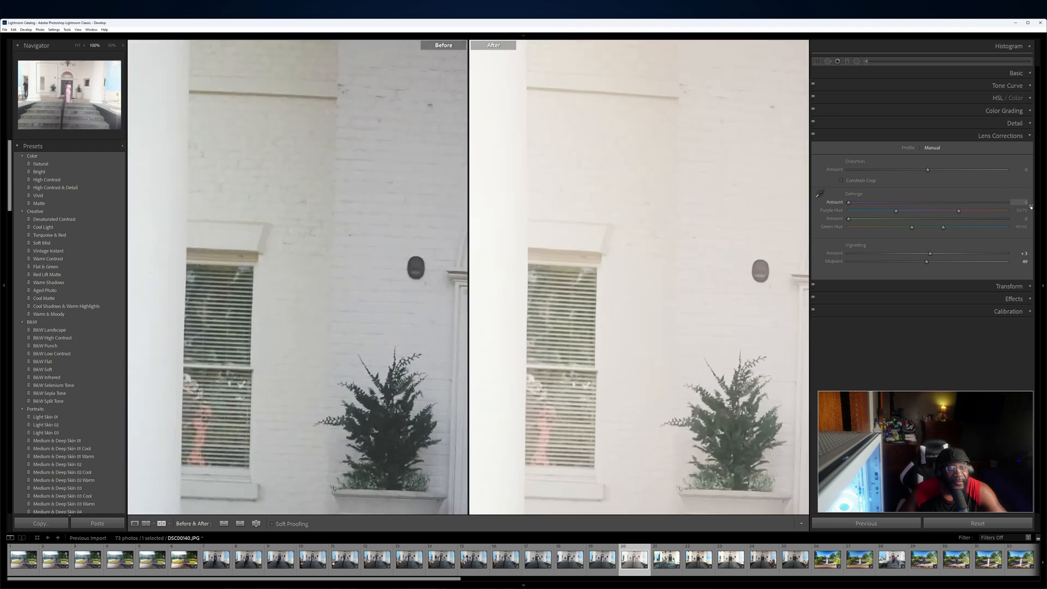
Expand the Basic panel and retune Contrast, settling at about −16
click(1028, 72)
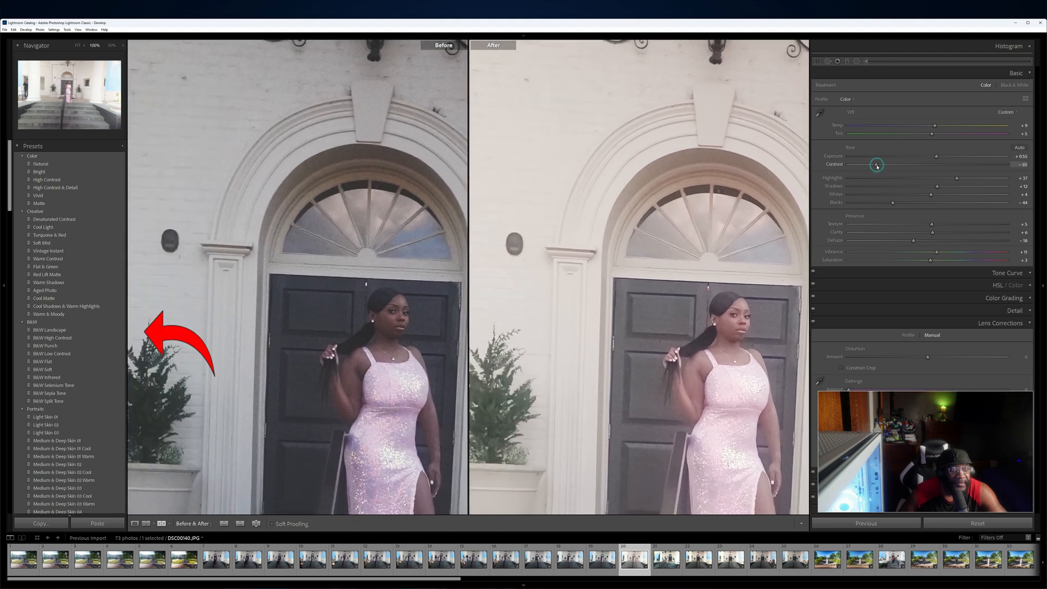
drag(877, 164, 892, 164)
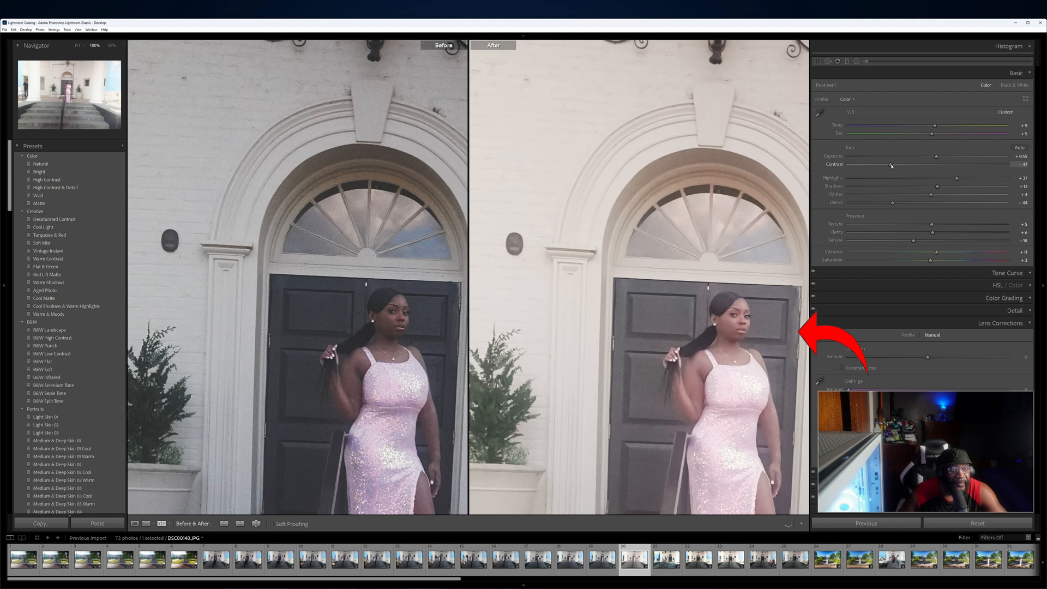
drag(913, 164, 956, 164)
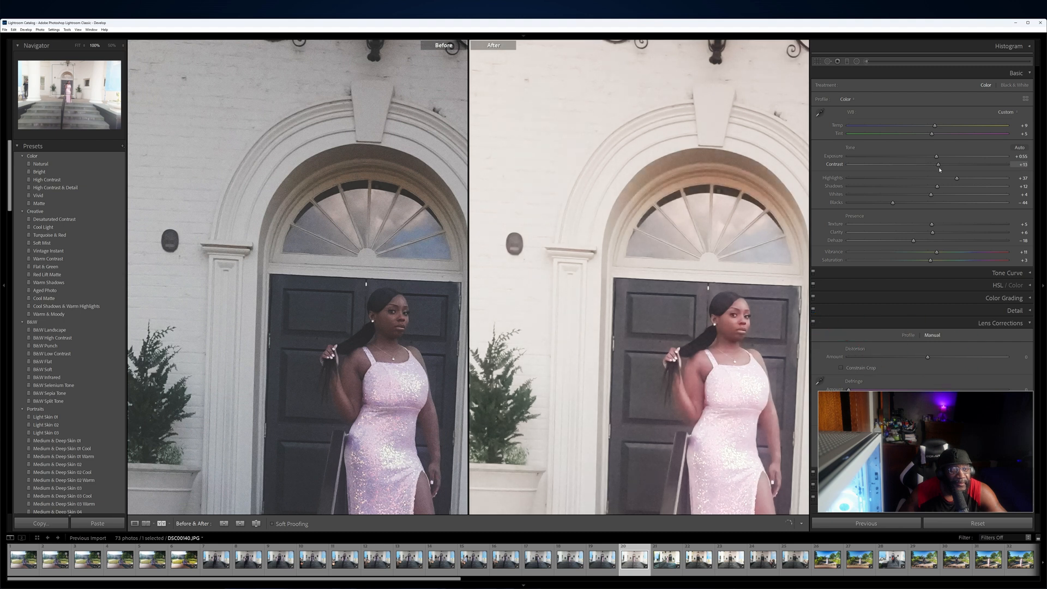
drag(940, 164, 947, 164)
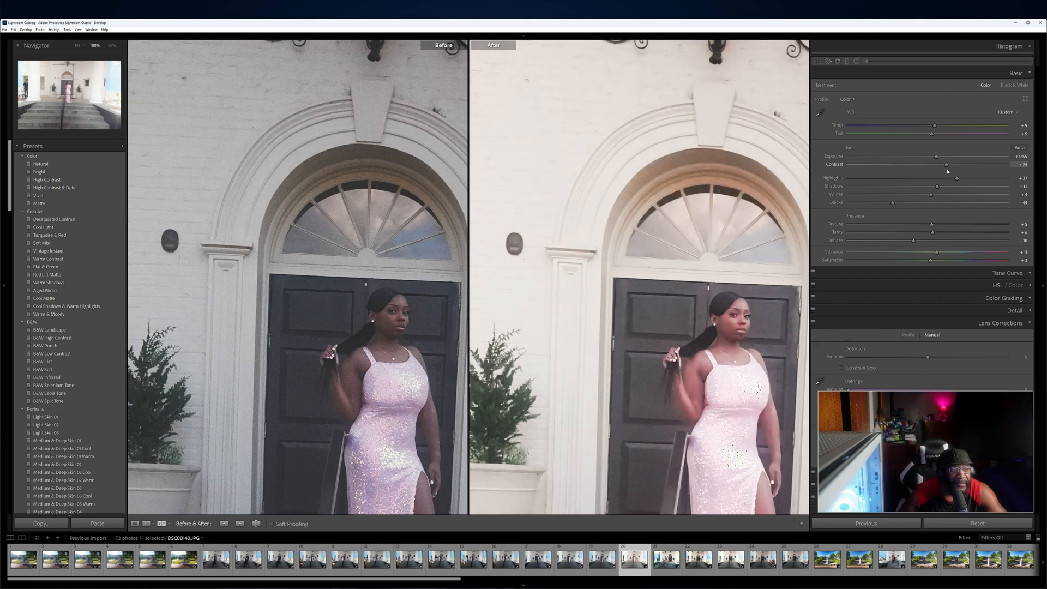
drag(947, 164, 939, 164)
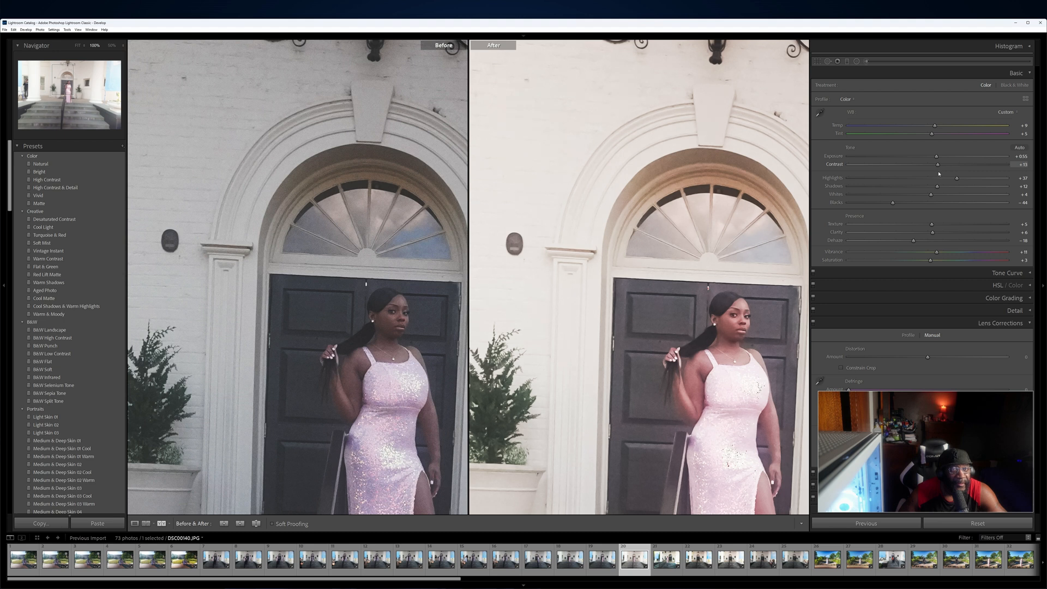
drag(938, 164, 921, 164)
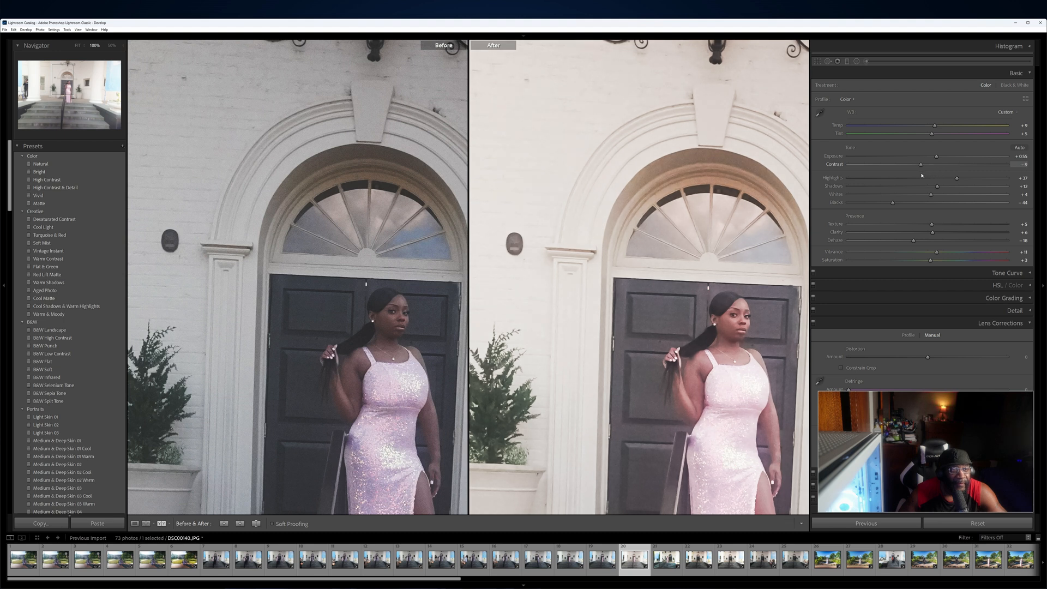
drag(922, 164, 915, 164)
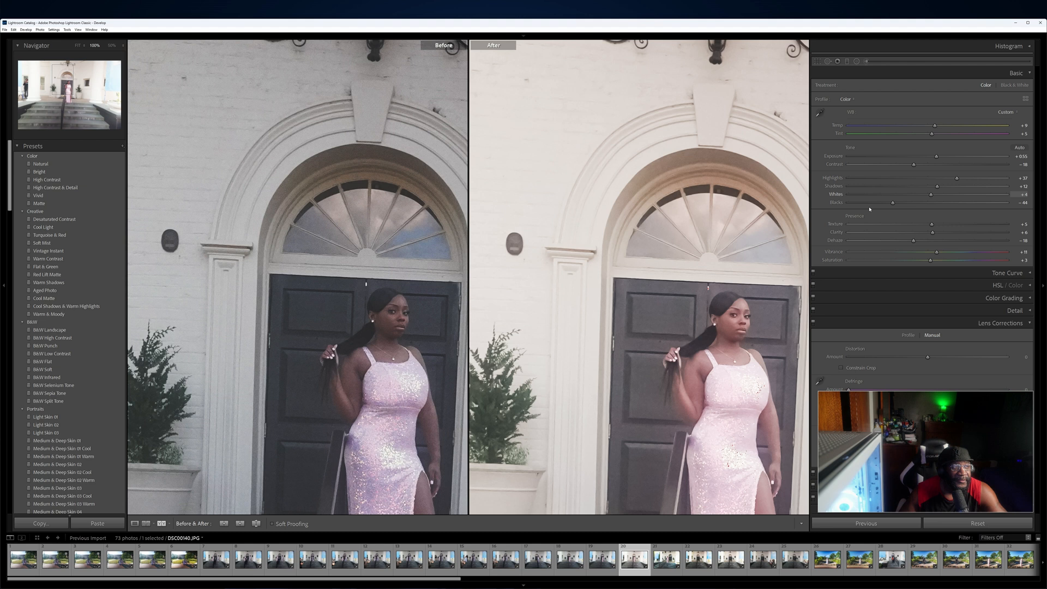